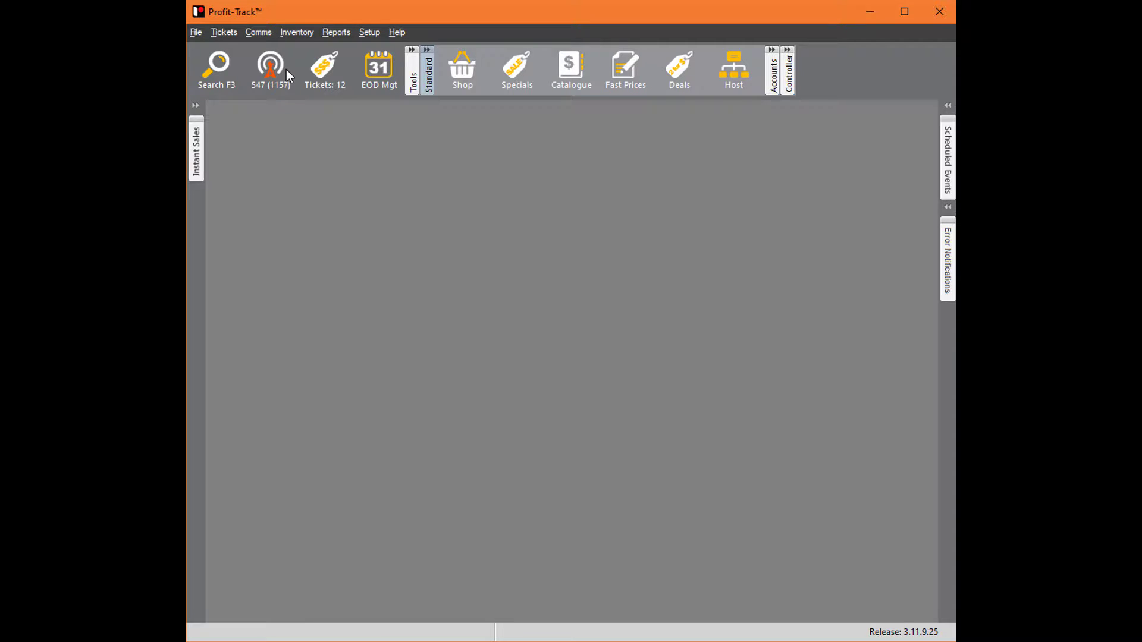
# Attempt sending the pending PLUs to the registers and dismiss the unknown department warning.
pyautogui.click(270, 66)
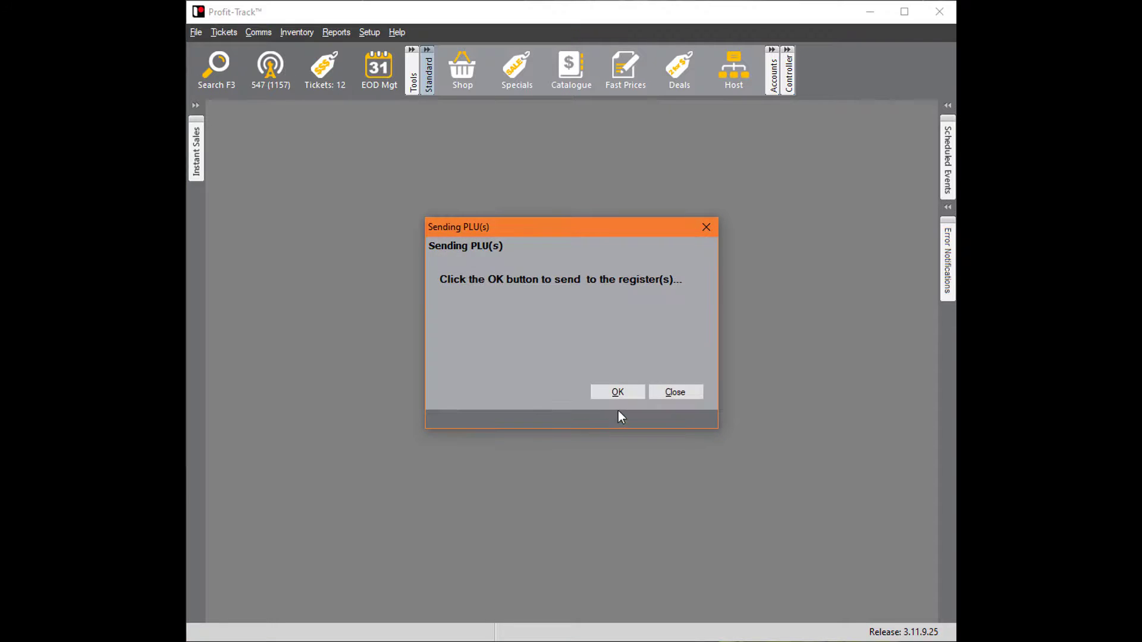
pyautogui.click(616, 392)
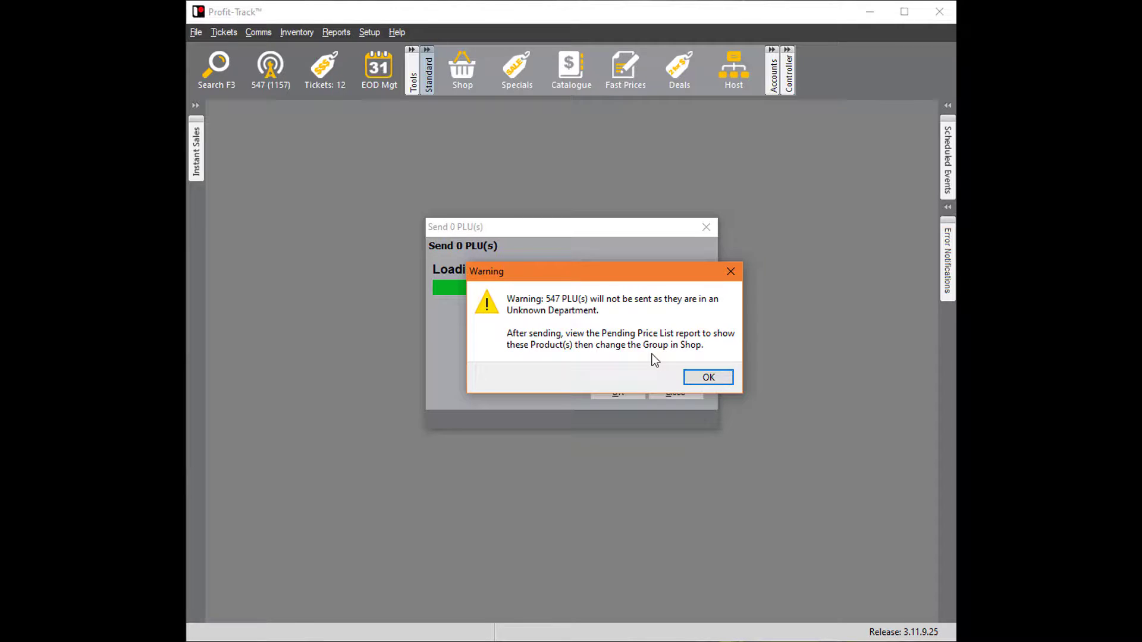
pyautogui.moveTo(706, 377)
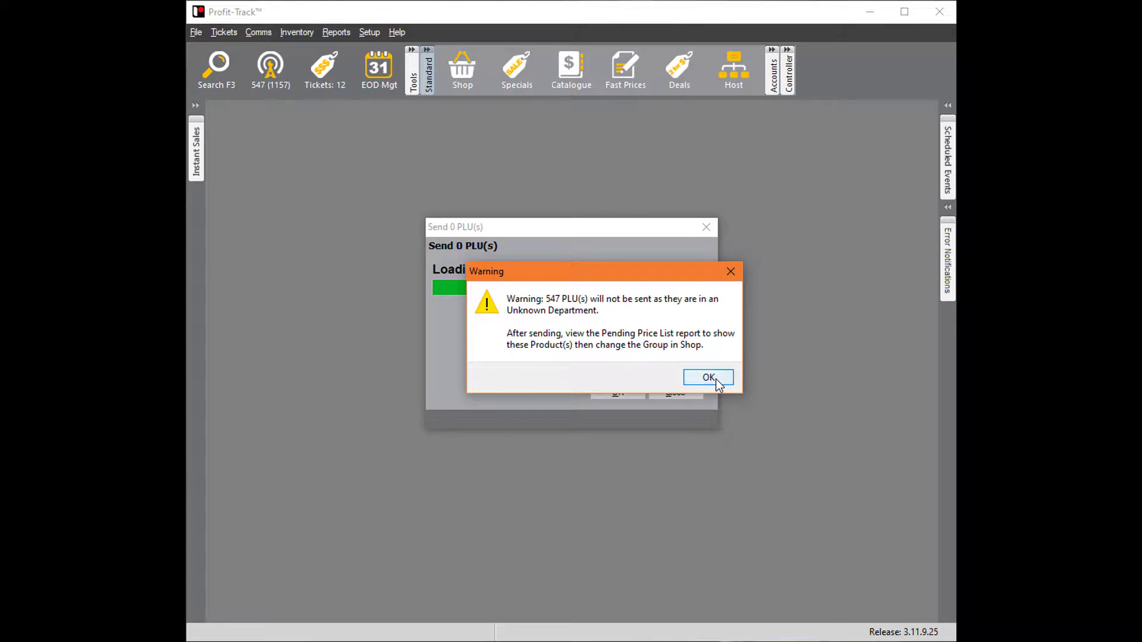
pyautogui.click(707, 377)
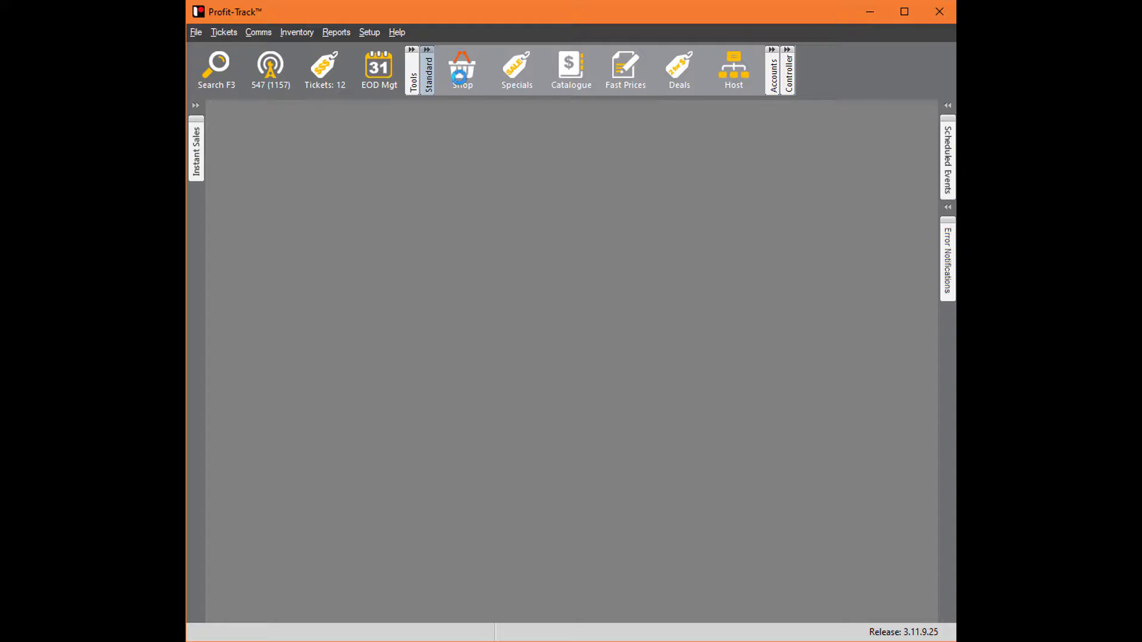
# Search shop products by group UNKNOWN and tick all 545 listed products.
pyautogui.click(462, 69)
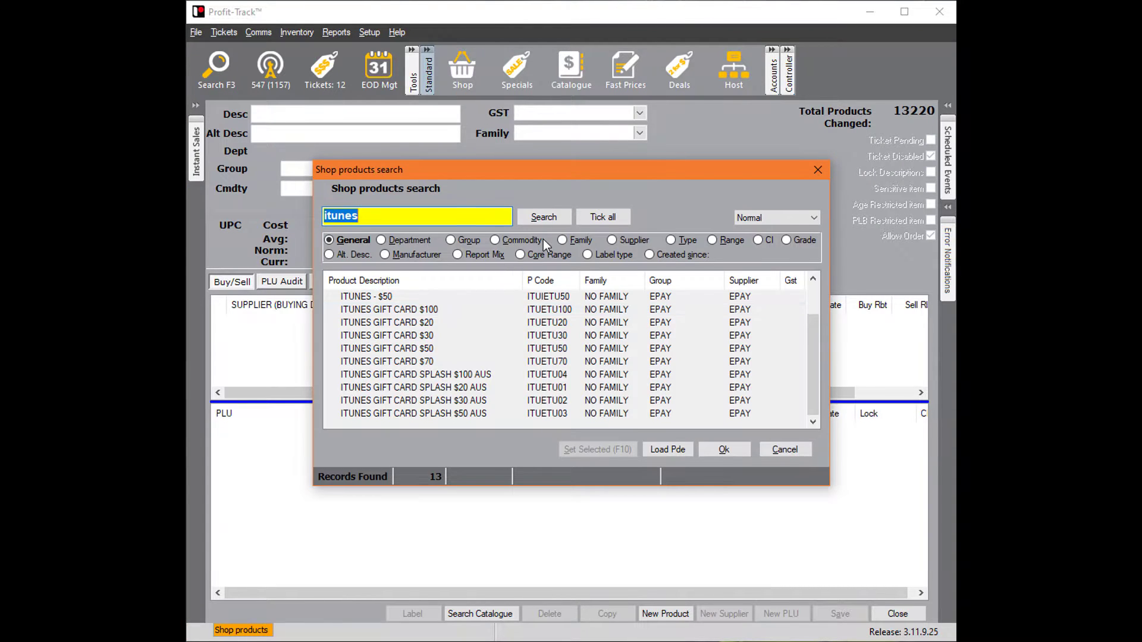
pyautogui.click(451, 239)
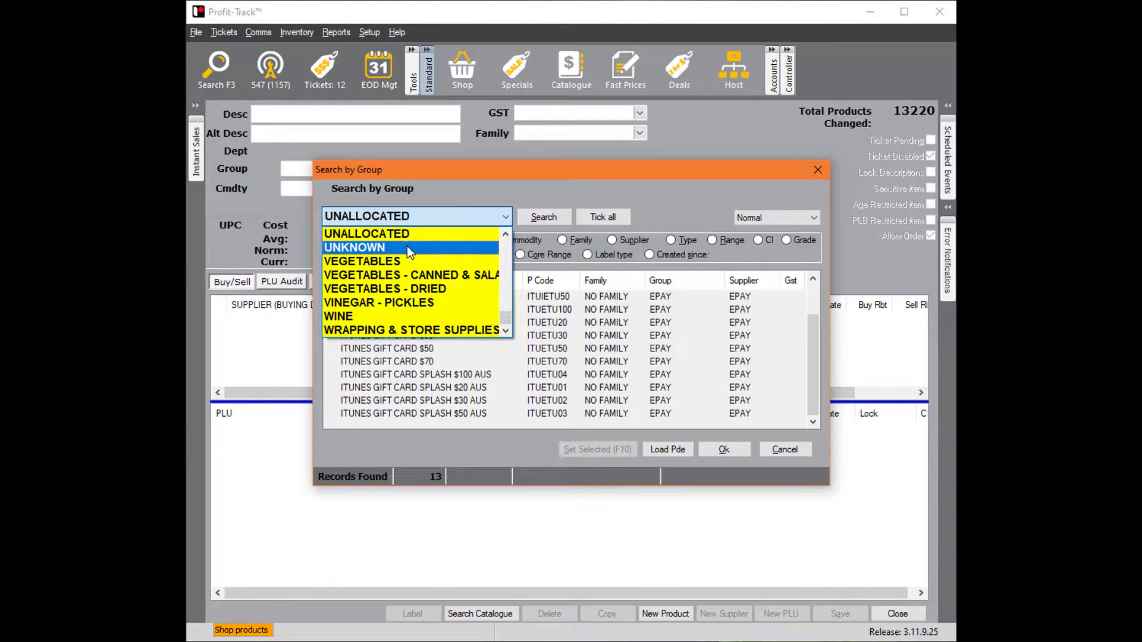
pyautogui.click(355, 248)
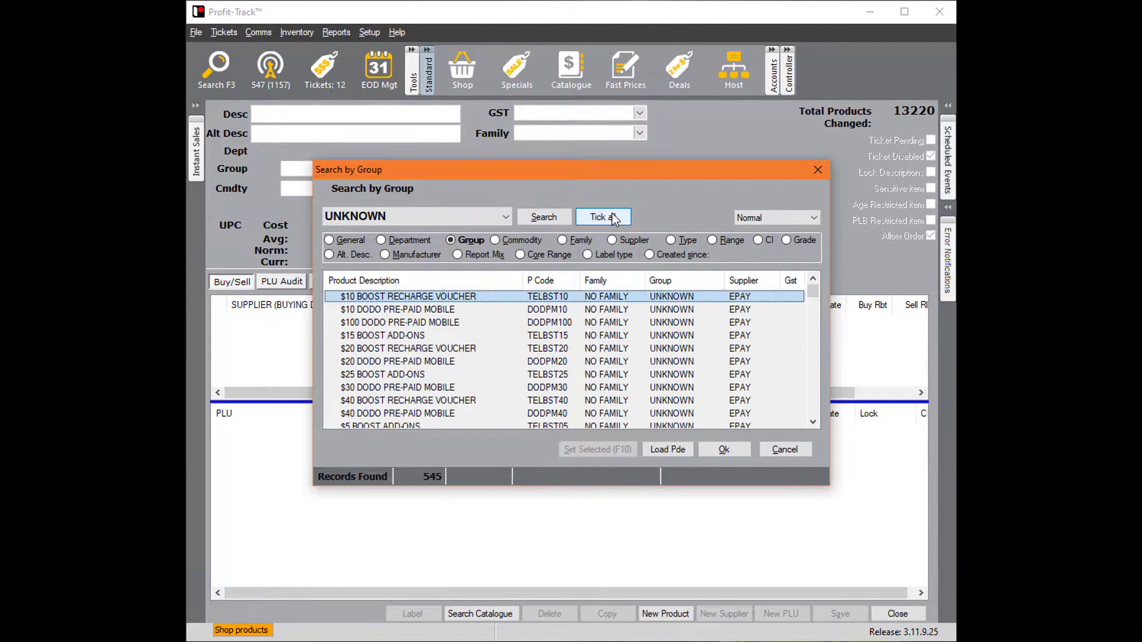
pyautogui.click(602, 216)
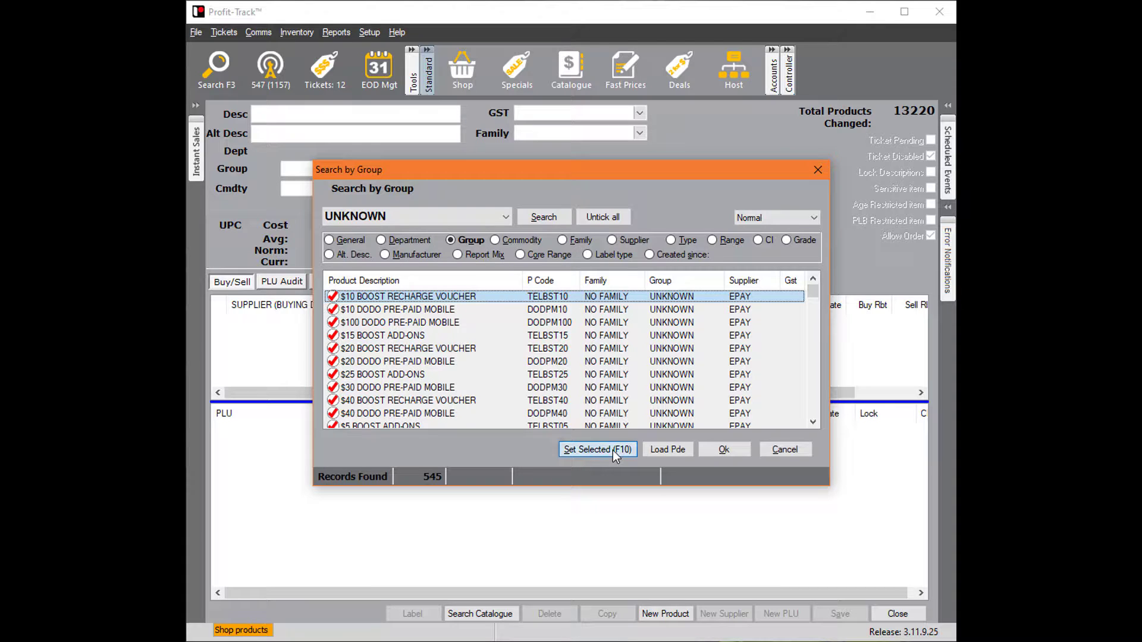
# Set the Group property of the 545 ticked products to EPAY via Set Selected.
pyautogui.click(596, 450)
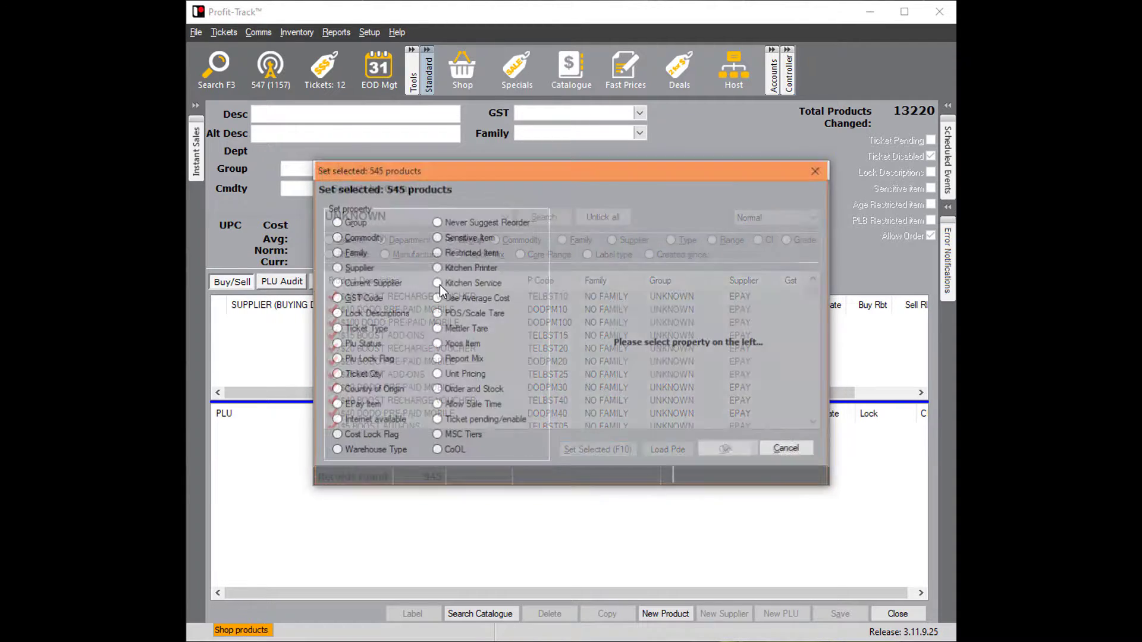
pyautogui.click(335, 222)
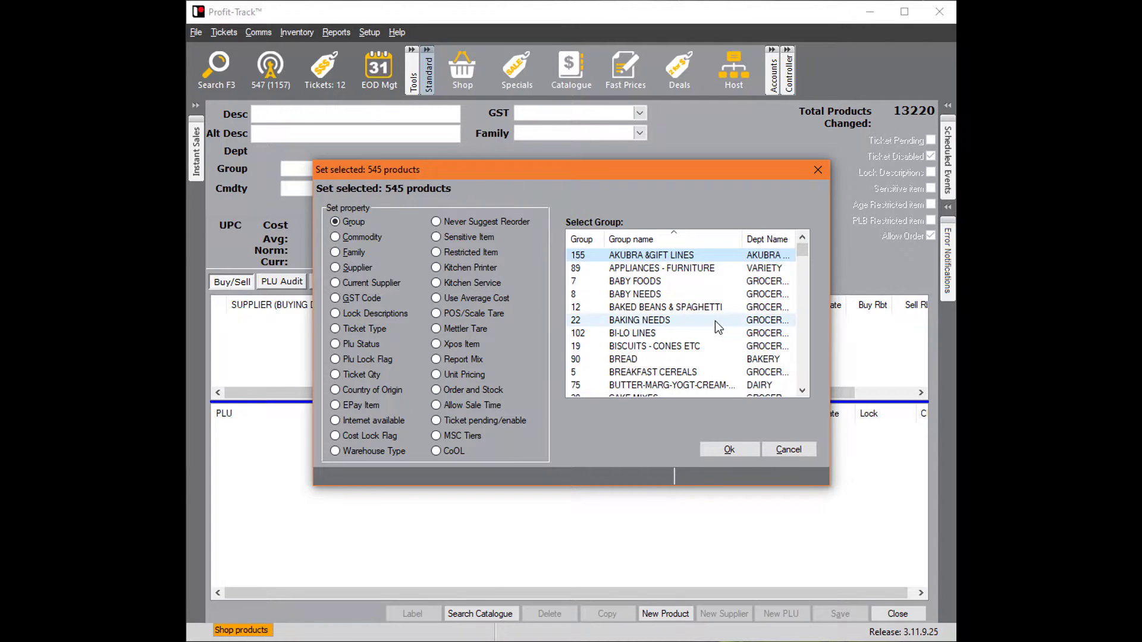
pyautogui.scroll(-3)
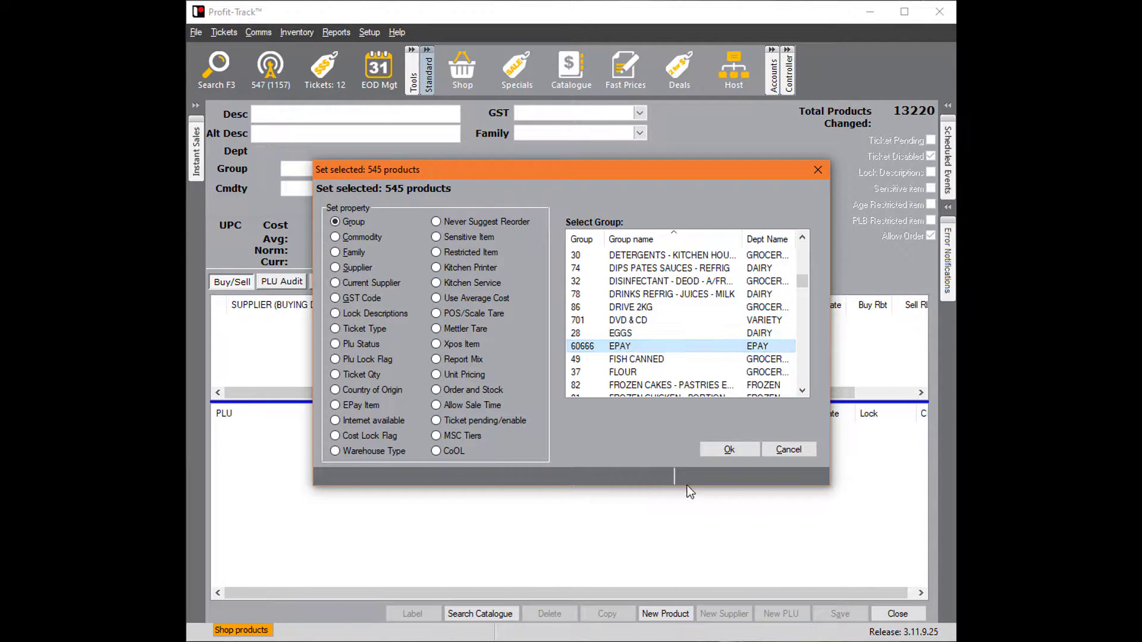
pyautogui.click(728, 449)
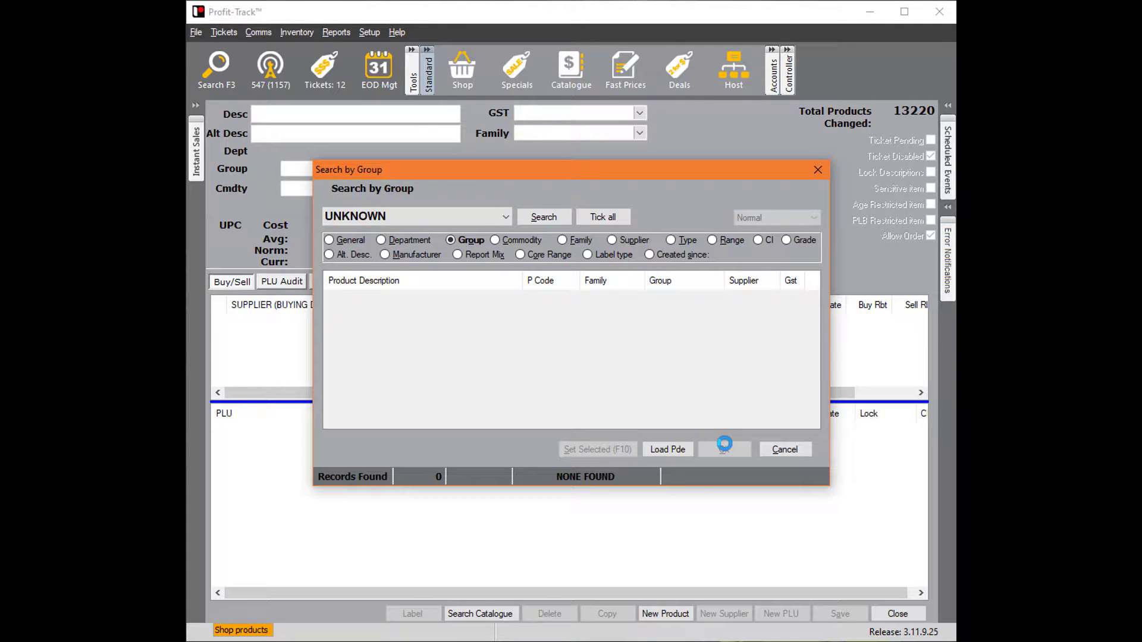
# Leave the group search and send the updated PLUs to the registers, closing the results list.
pyautogui.click(783, 449)
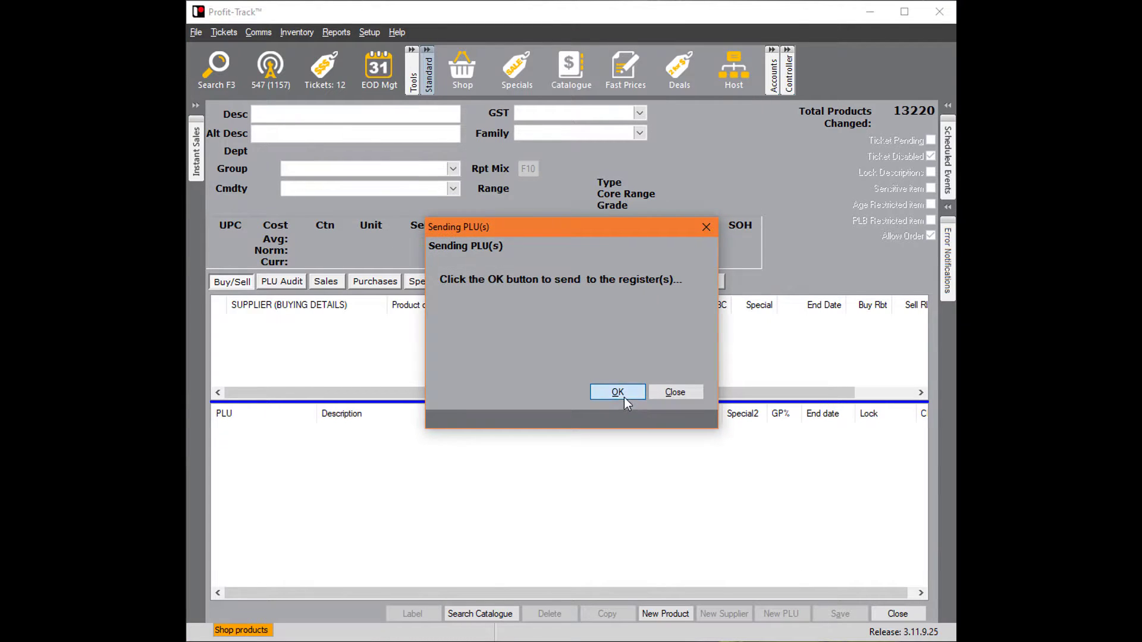
pyautogui.click(618, 392)
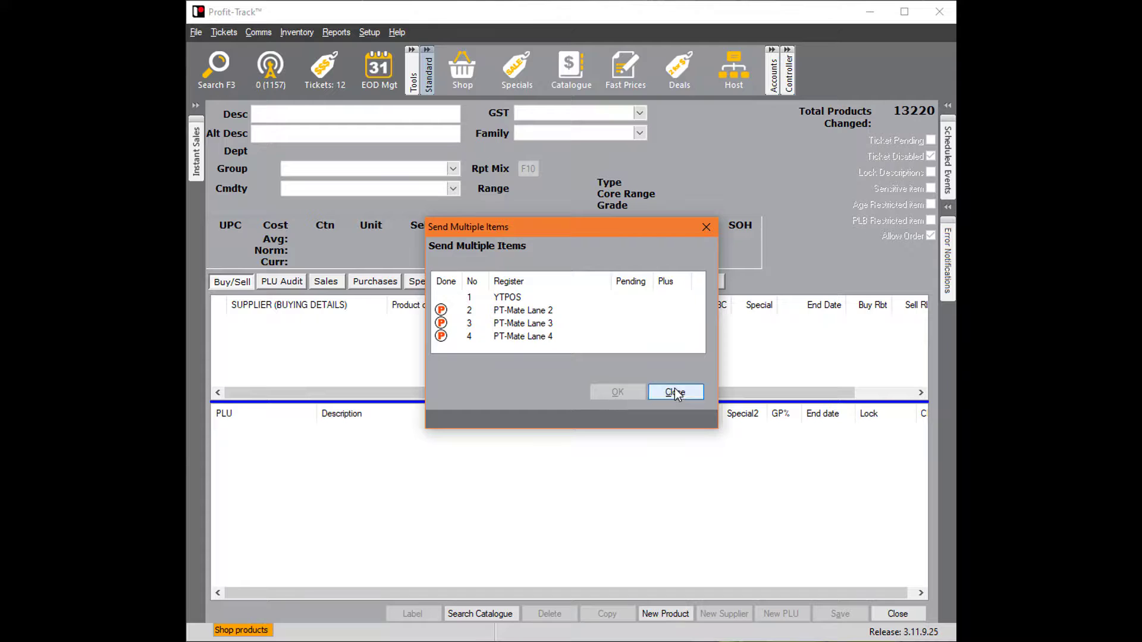
pyautogui.click(673, 391)
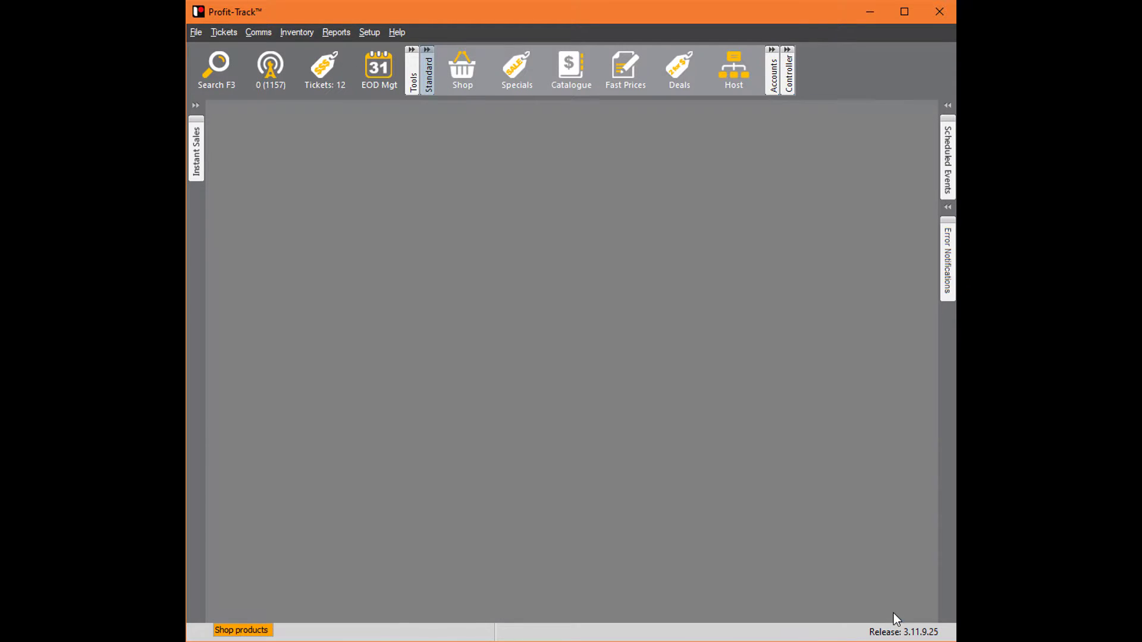
# Show the catalogue groups table from Setup and scroll down to the ePay groups.
pyautogui.click(368, 32)
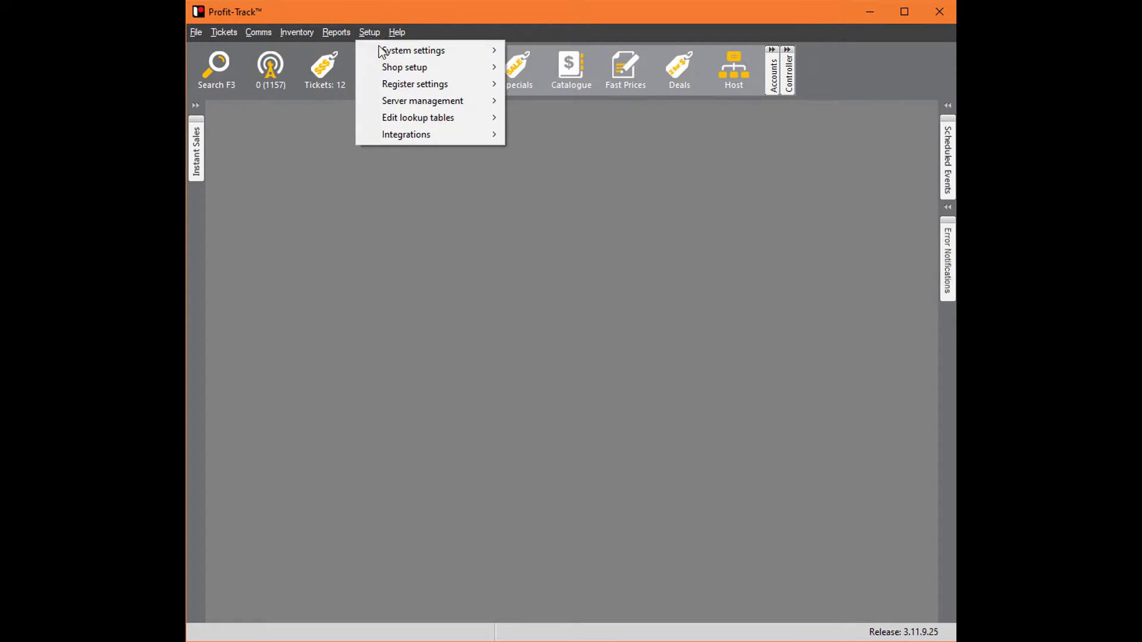
pyautogui.moveTo(417, 118)
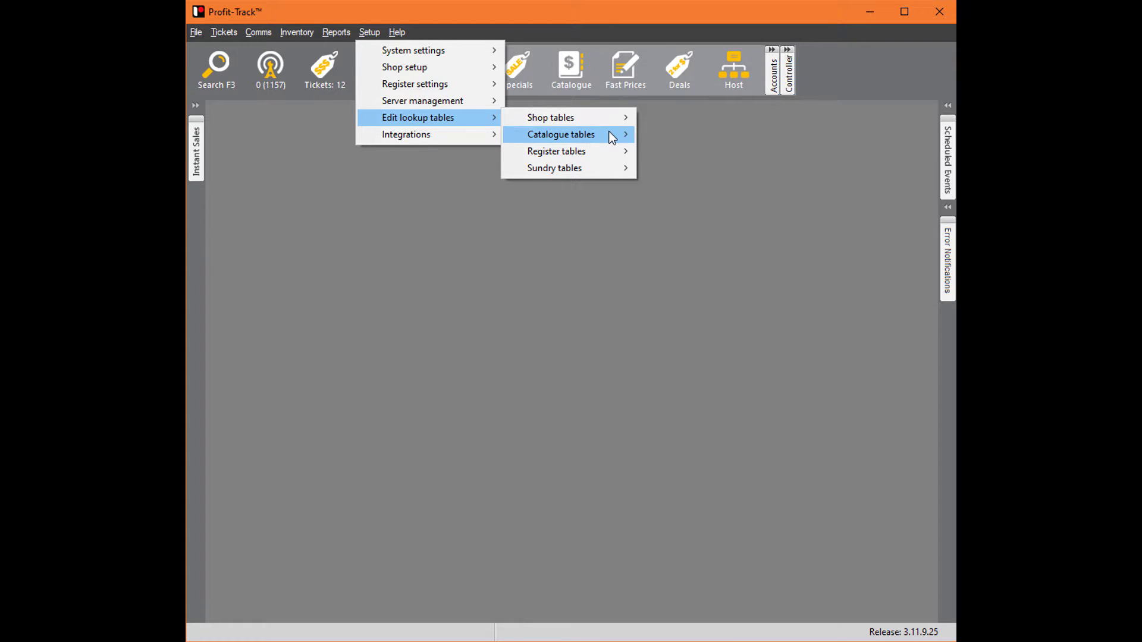
pyautogui.click(560, 135)
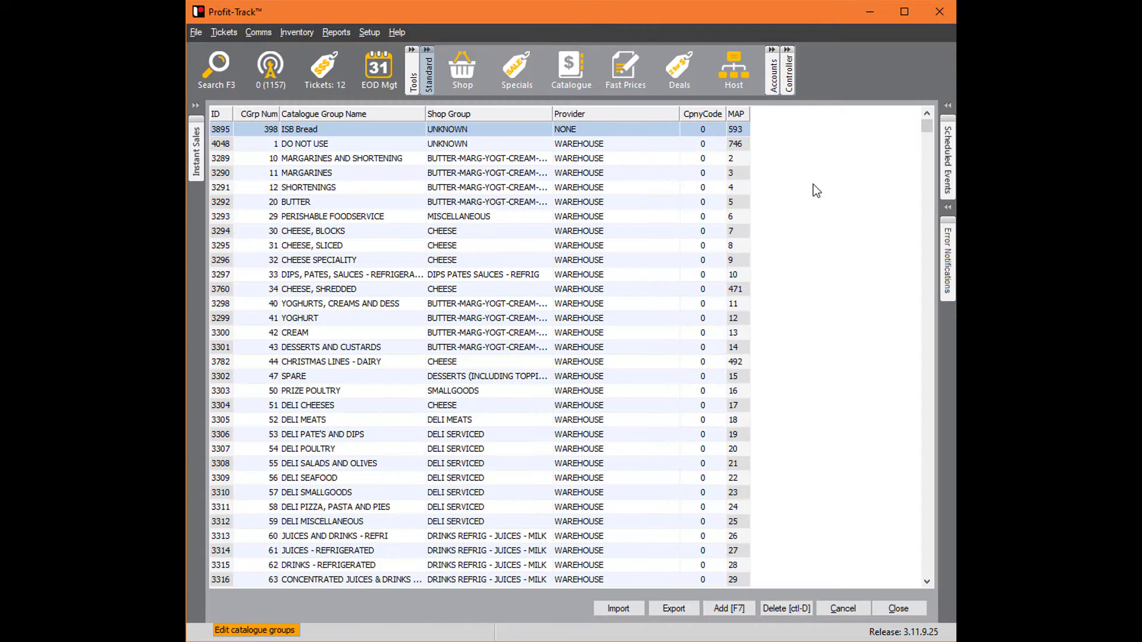
pyautogui.scroll(-3)
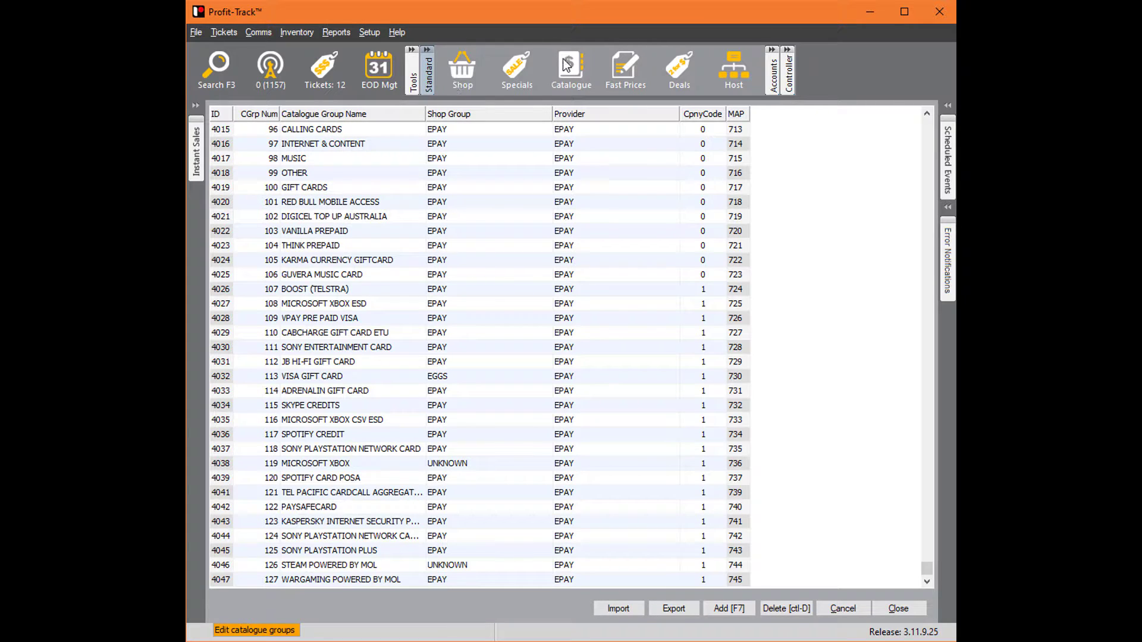
pyautogui.moveTo(694, 448)
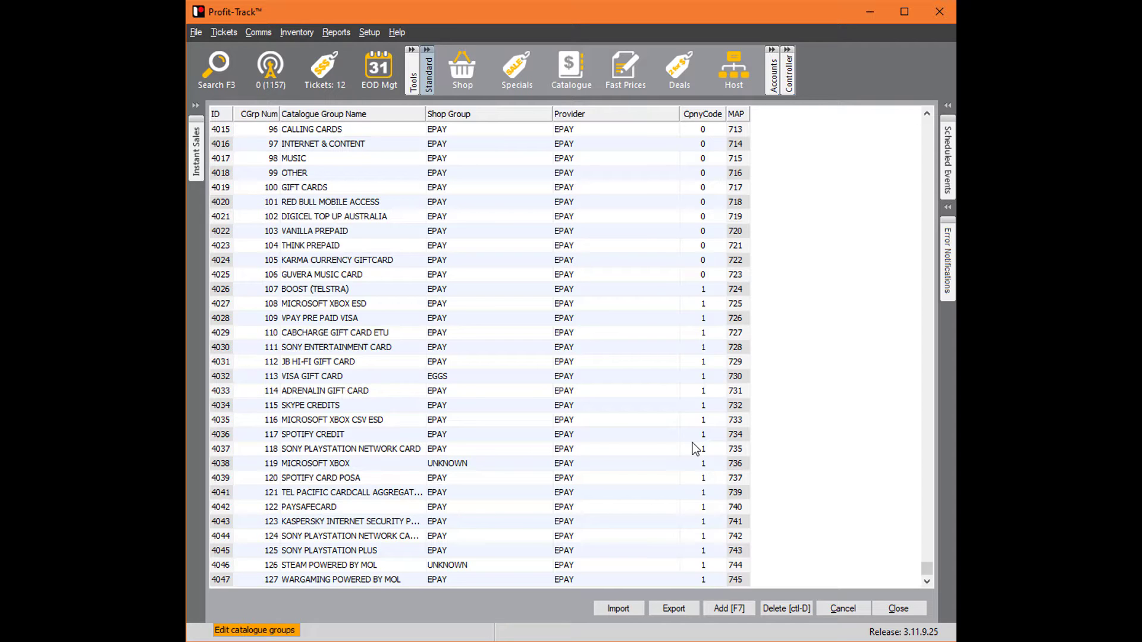
pyautogui.scroll(-3)
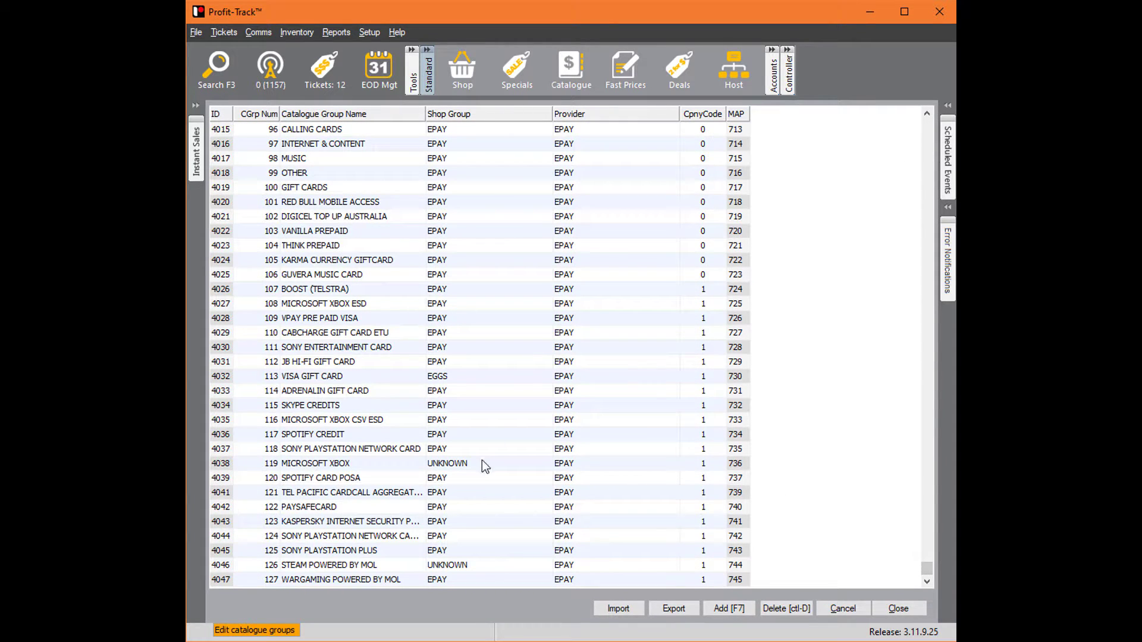
pyautogui.moveTo(607, 515)
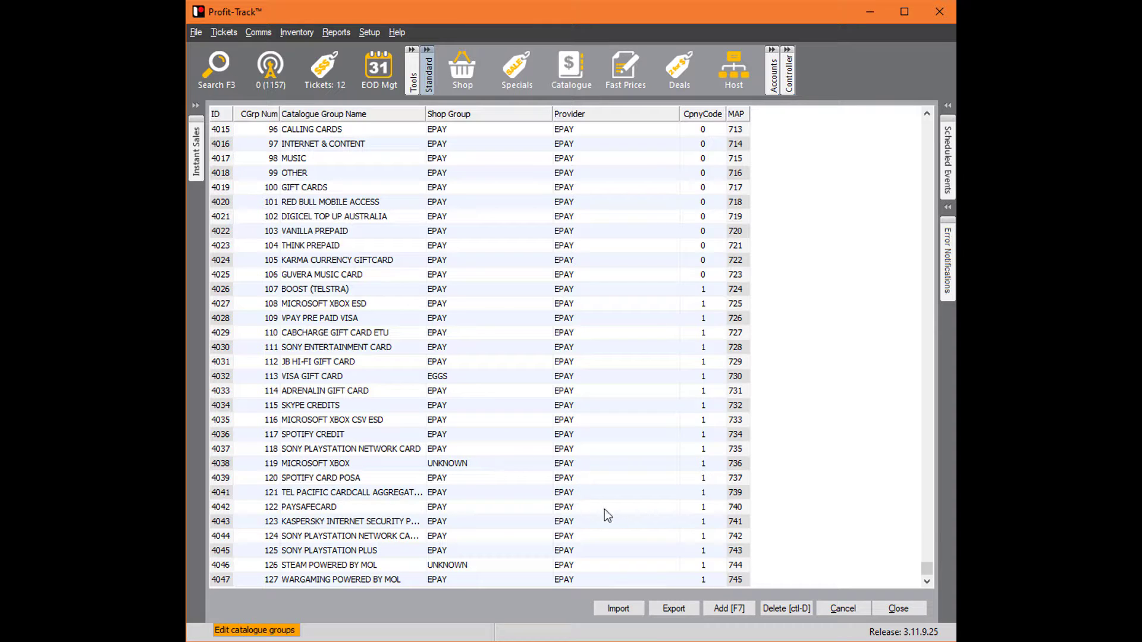
pyautogui.moveTo(583, 474)
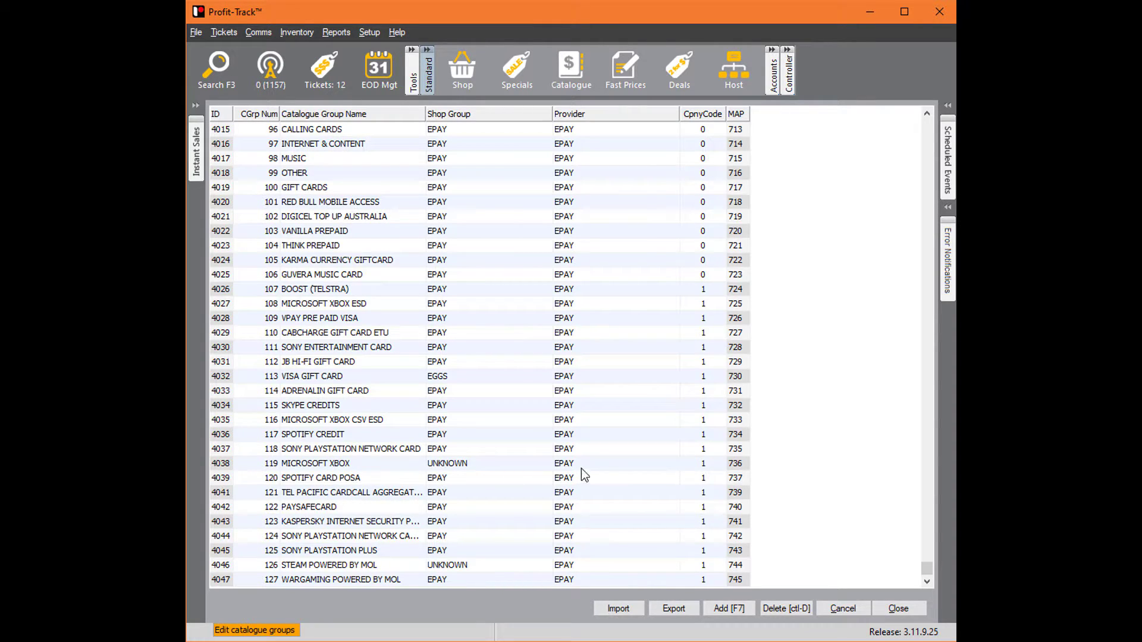
# Change the MICROSOFT XBOX catalogue group's shop group from UNKNOWN to EPAY.
pyautogui.click(484, 463)
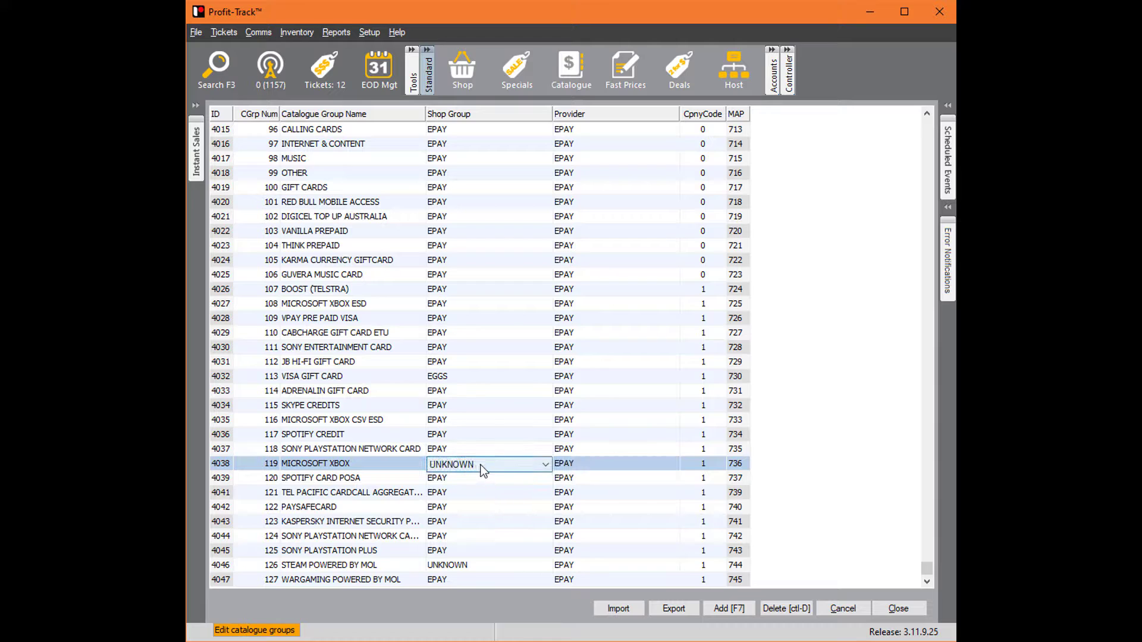
pyautogui.click(544, 464)
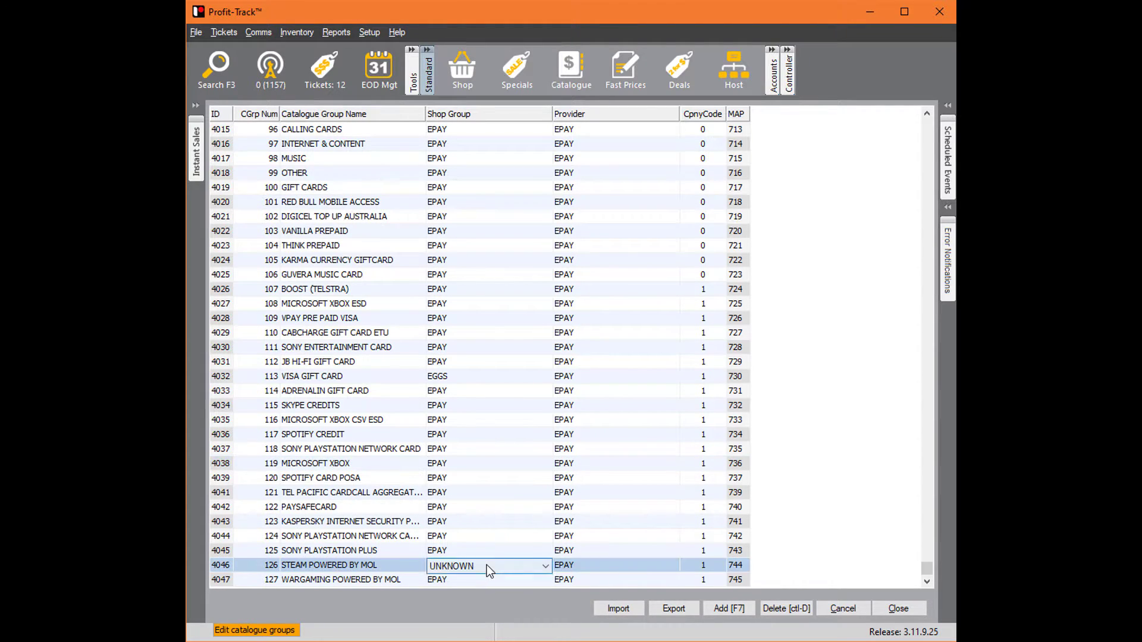
pyautogui.click(544, 566)
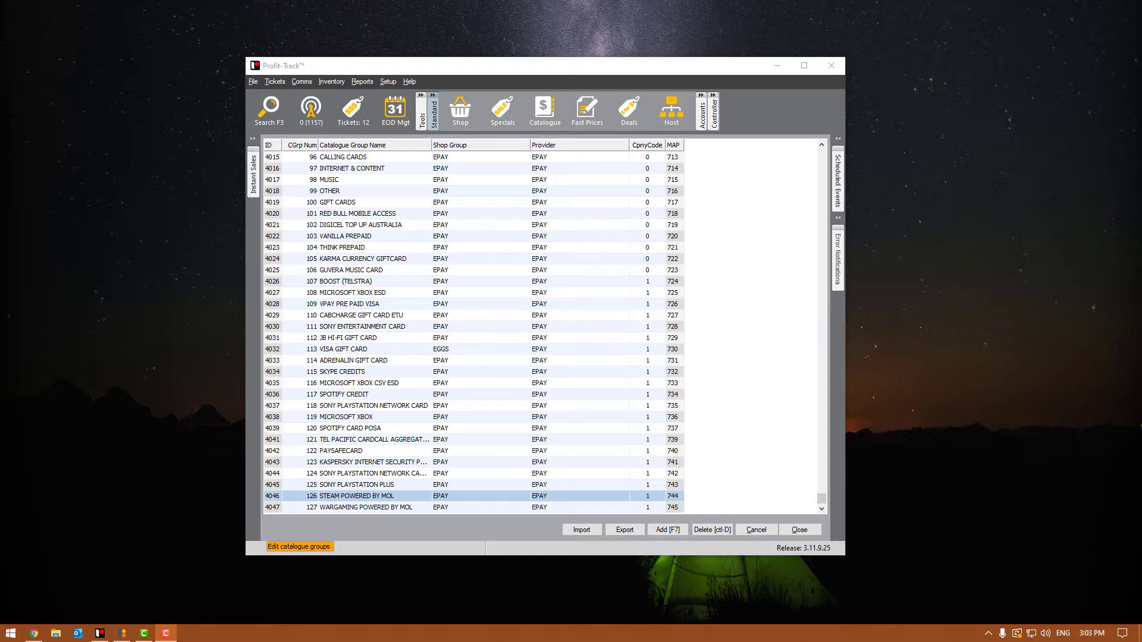
pyautogui.moveTo(1038, 581)
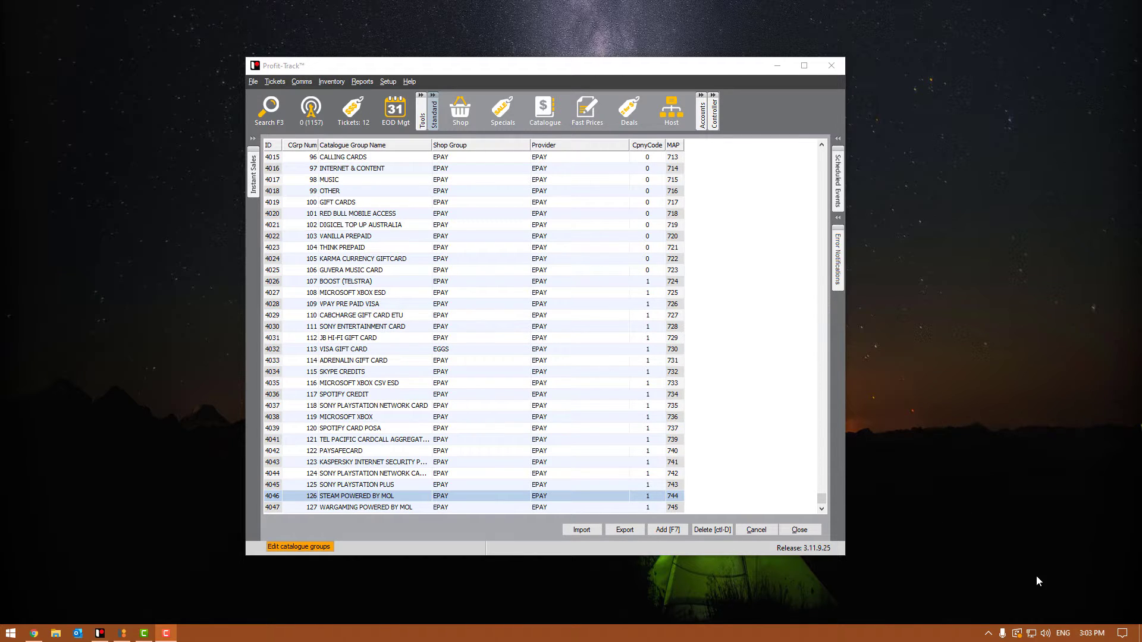
pyautogui.moveTo(1027, 633)
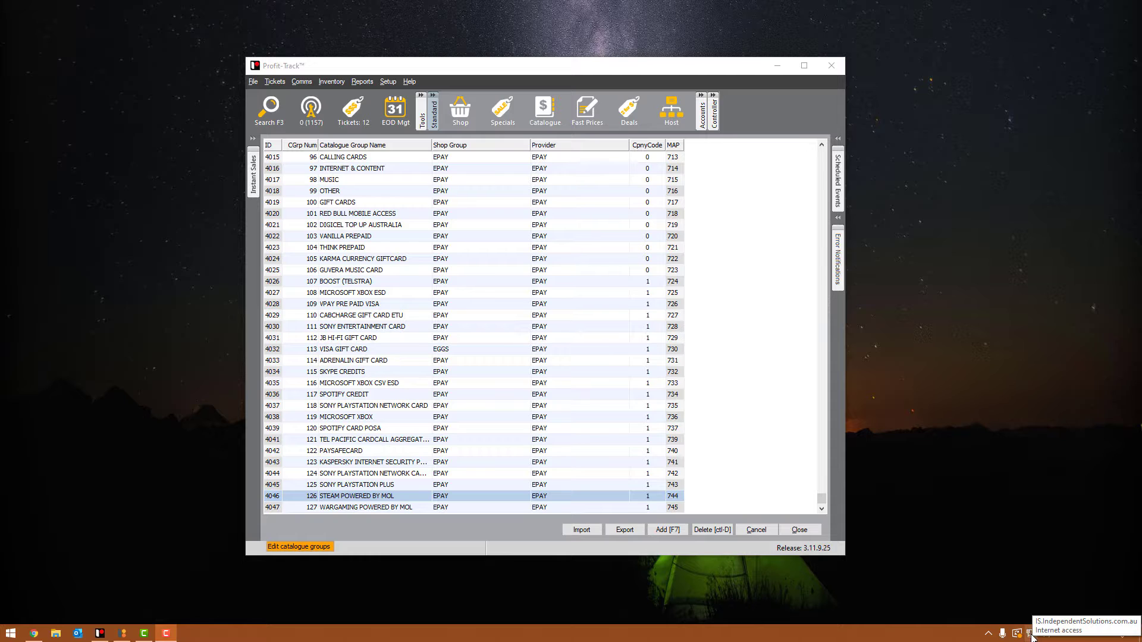
# Reach the Windows network status page from the tray network icon's menu.
pyautogui.rightClick(1027, 632)
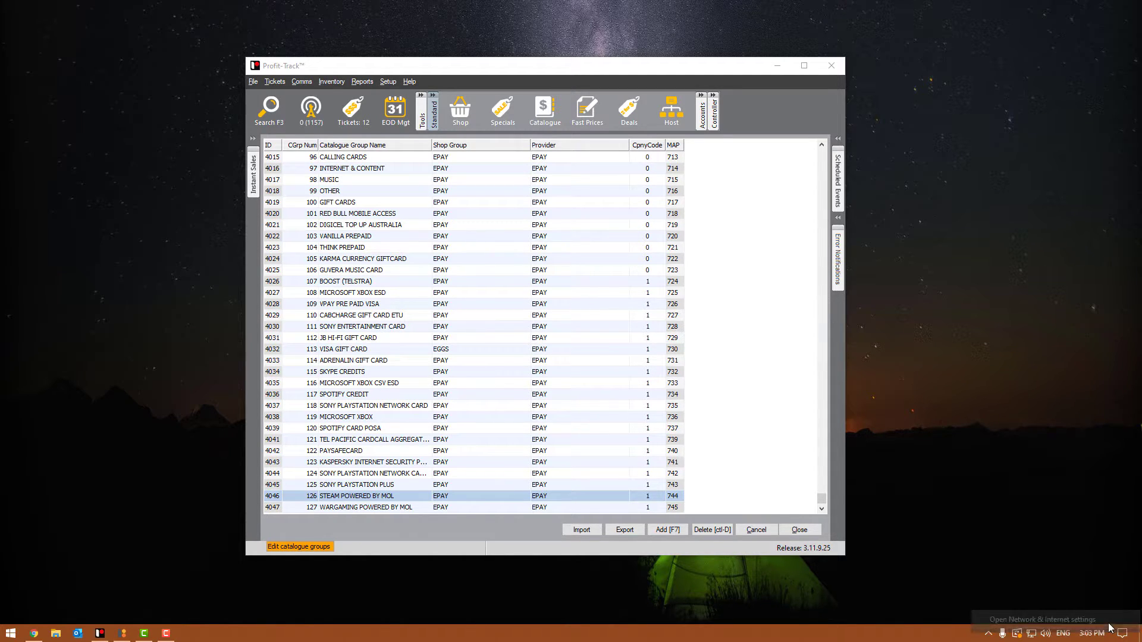
pyautogui.click(1044, 620)
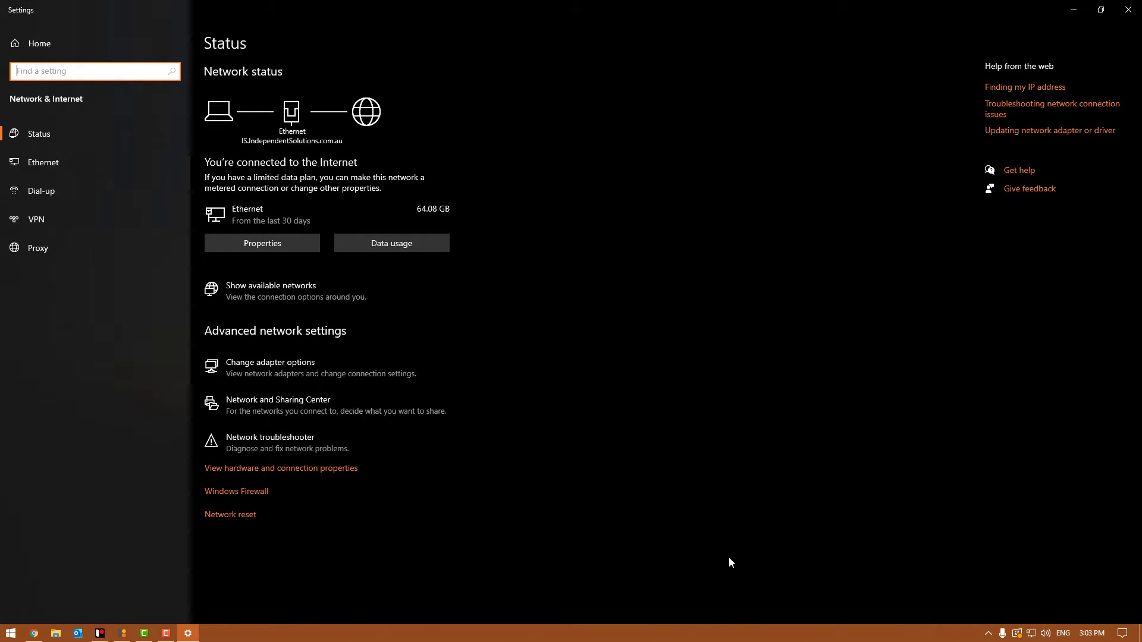
pyautogui.moveTo(401, 405)
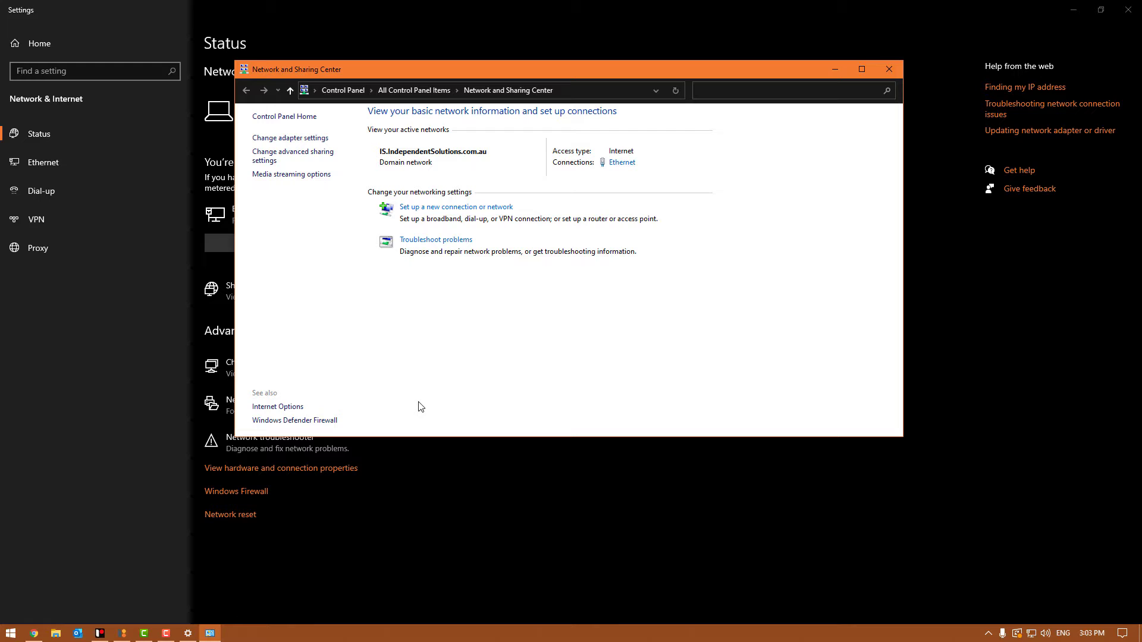
pyautogui.moveTo(330, 379)
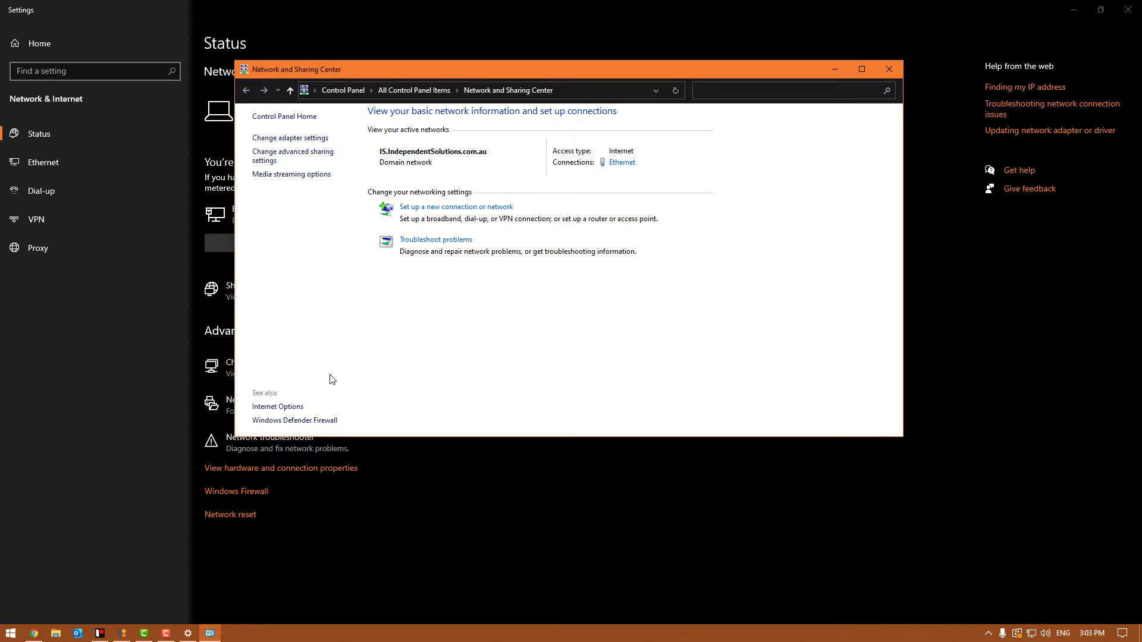
pyautogui.moveTo(326, 156)
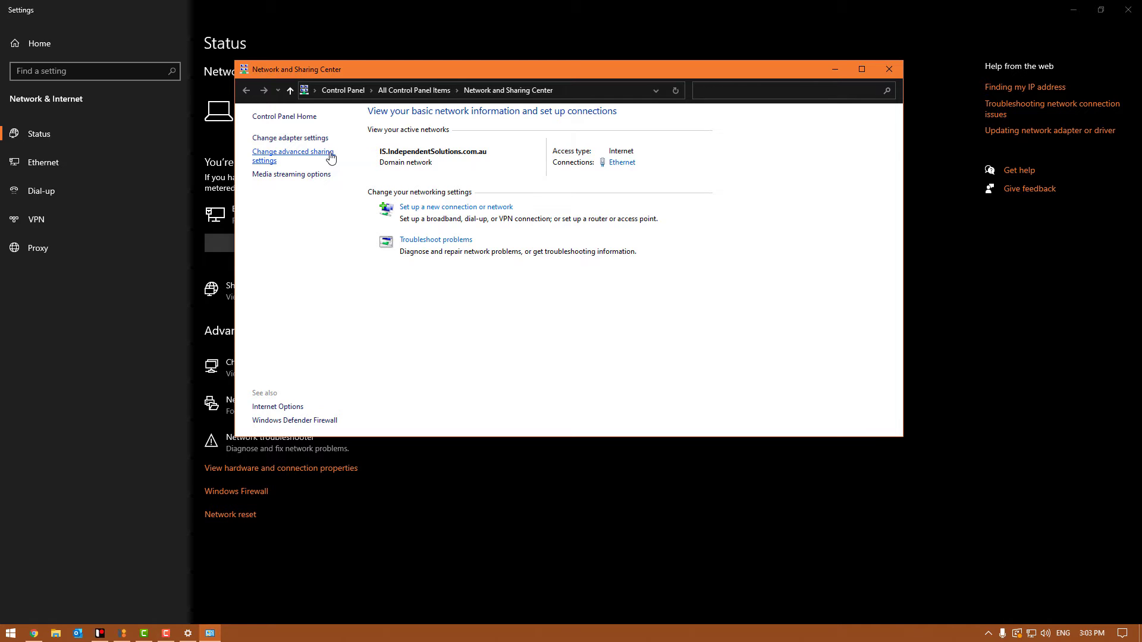
# Show the advanced sharing settings and collapse the Domain profile after reviewing it.
pyautogui.click(293, 155)
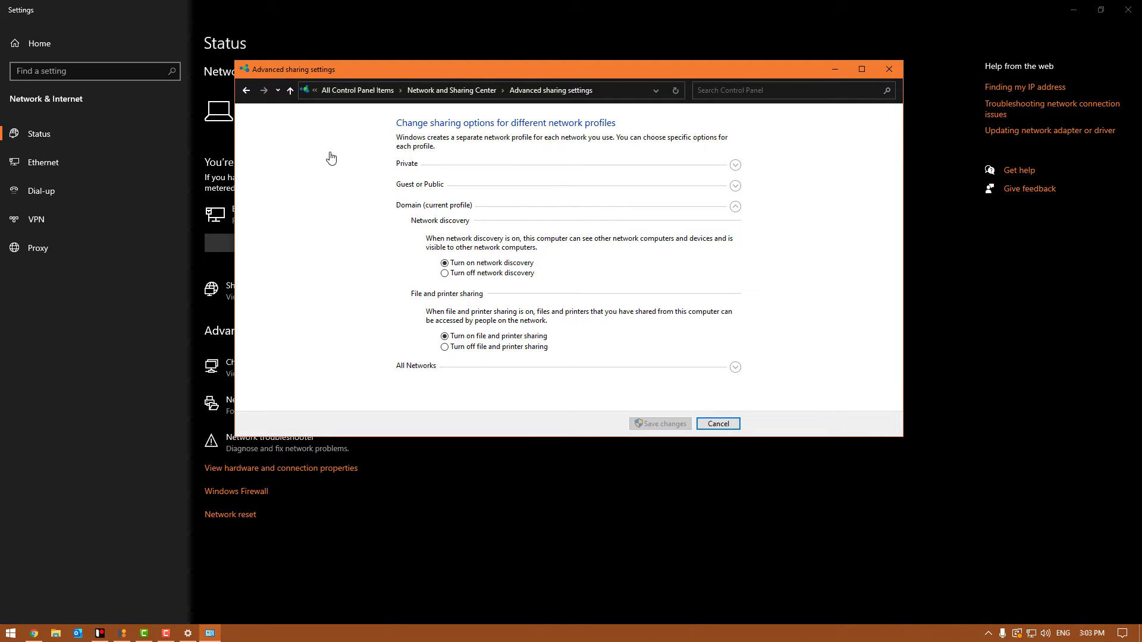
pyautogui.moveTo(377, 179)
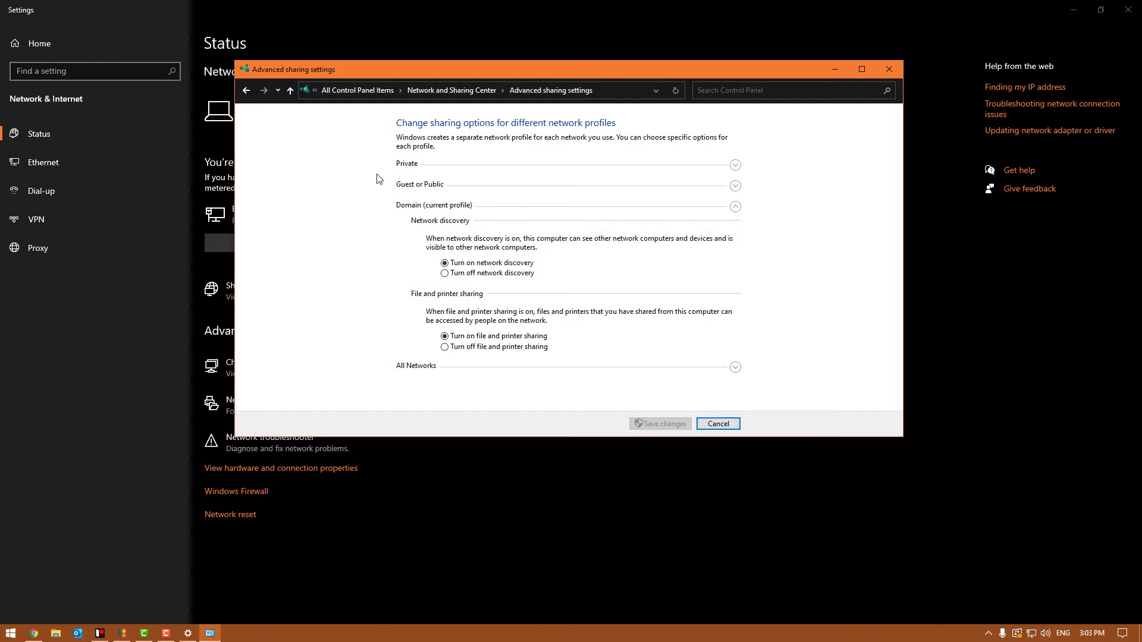
pyautogui.moveTo(367, 205)
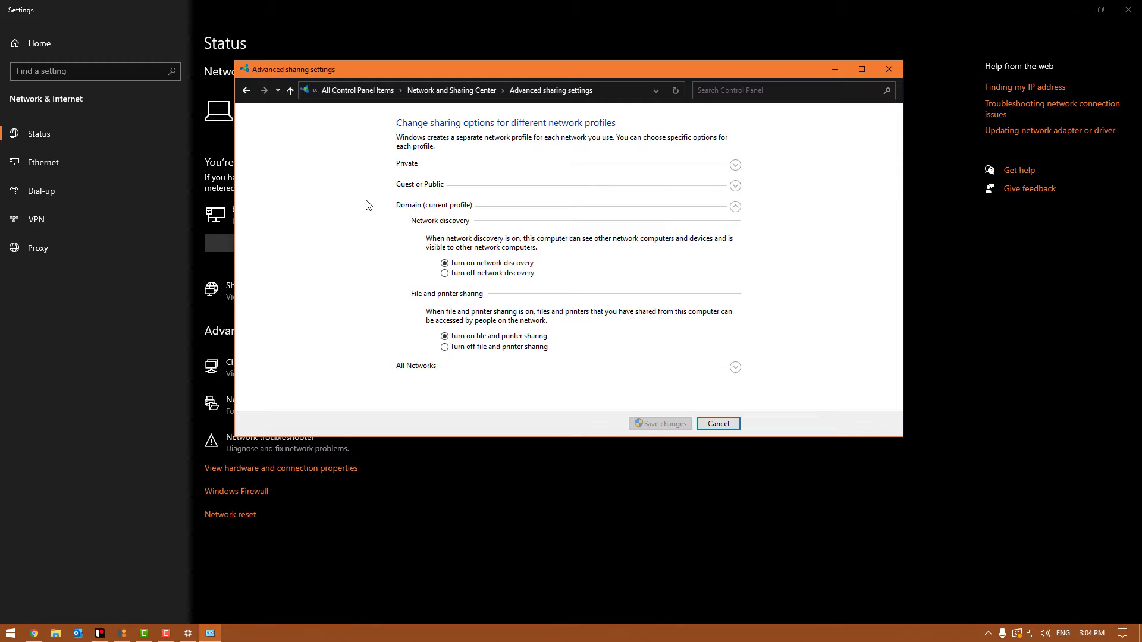
pyautogui.moveTo(764, 219)
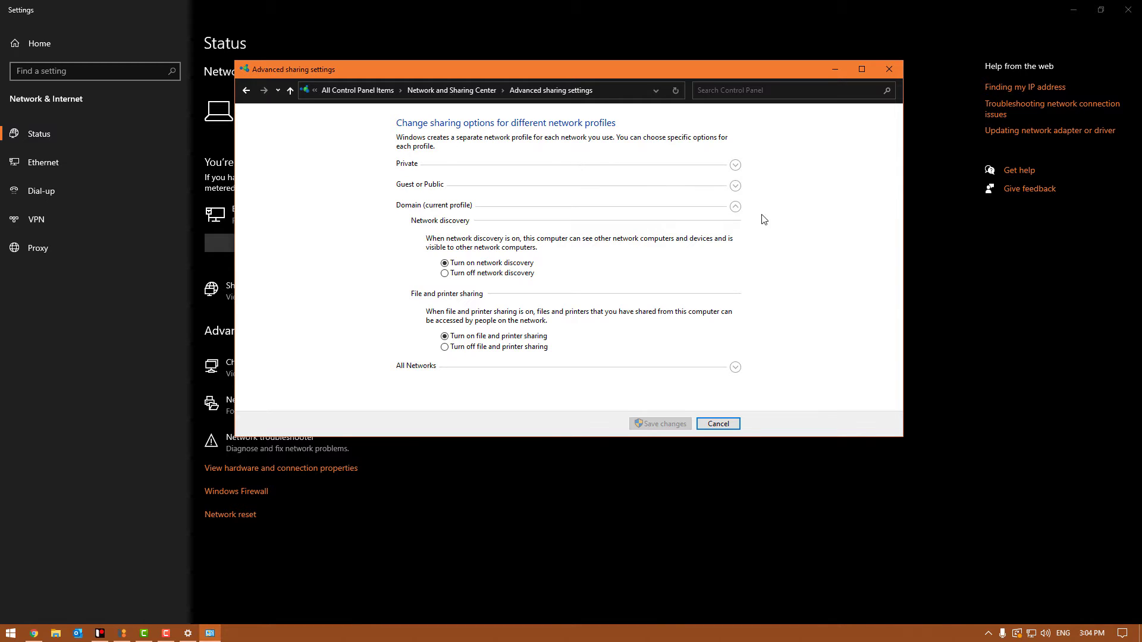
pyautogui.click(735, 206)
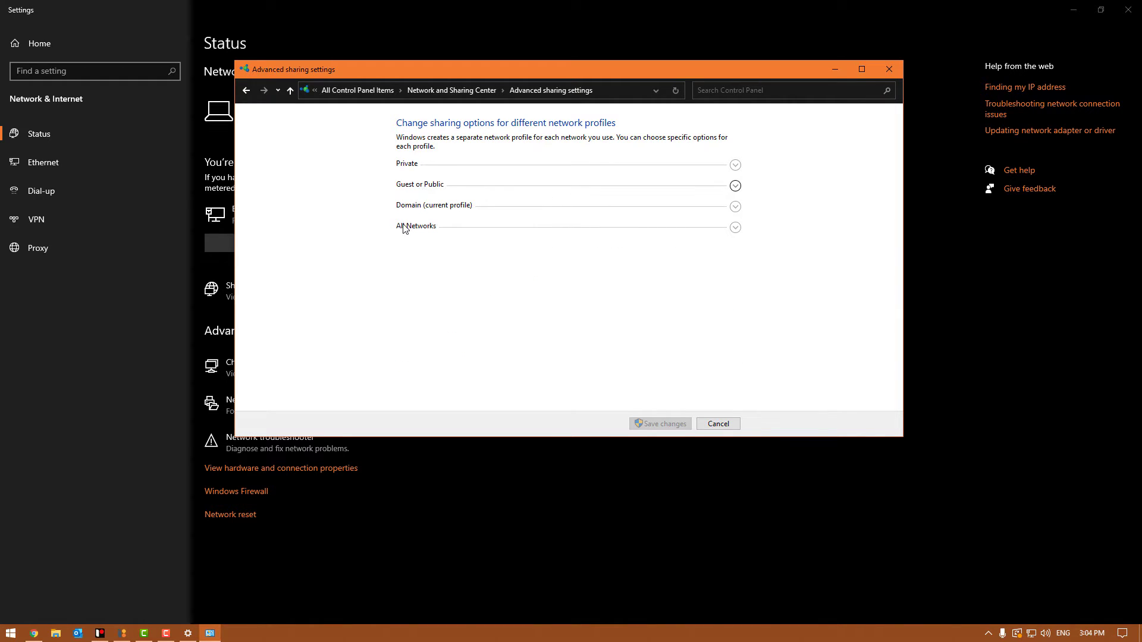
pyautogui.moveTo(772, 180)
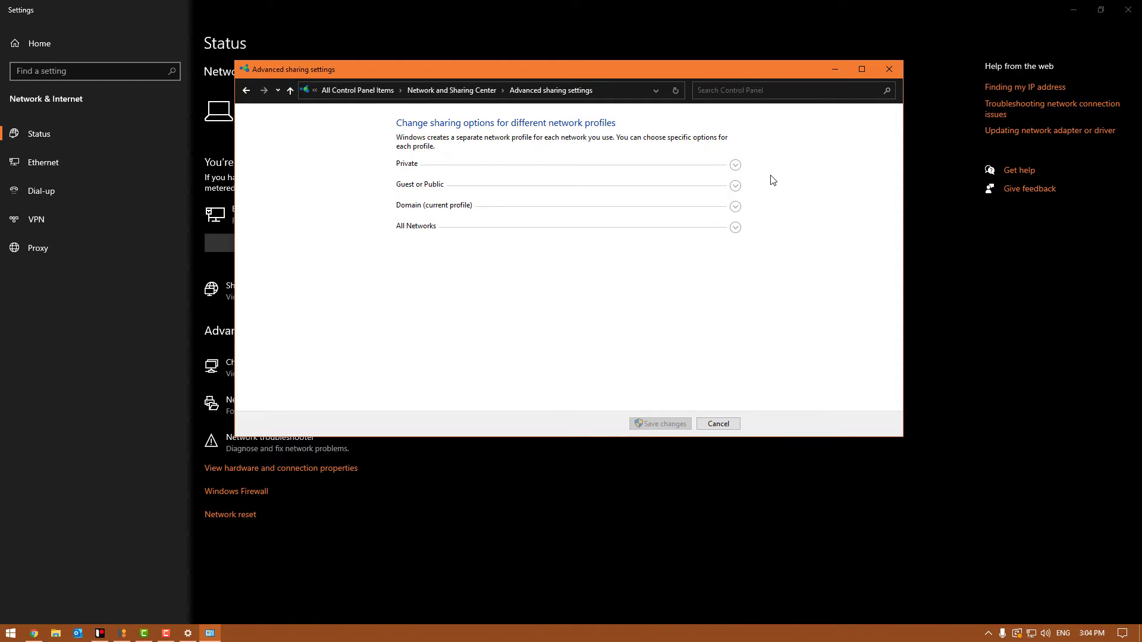
pyautogui.moveTo(736, 164)
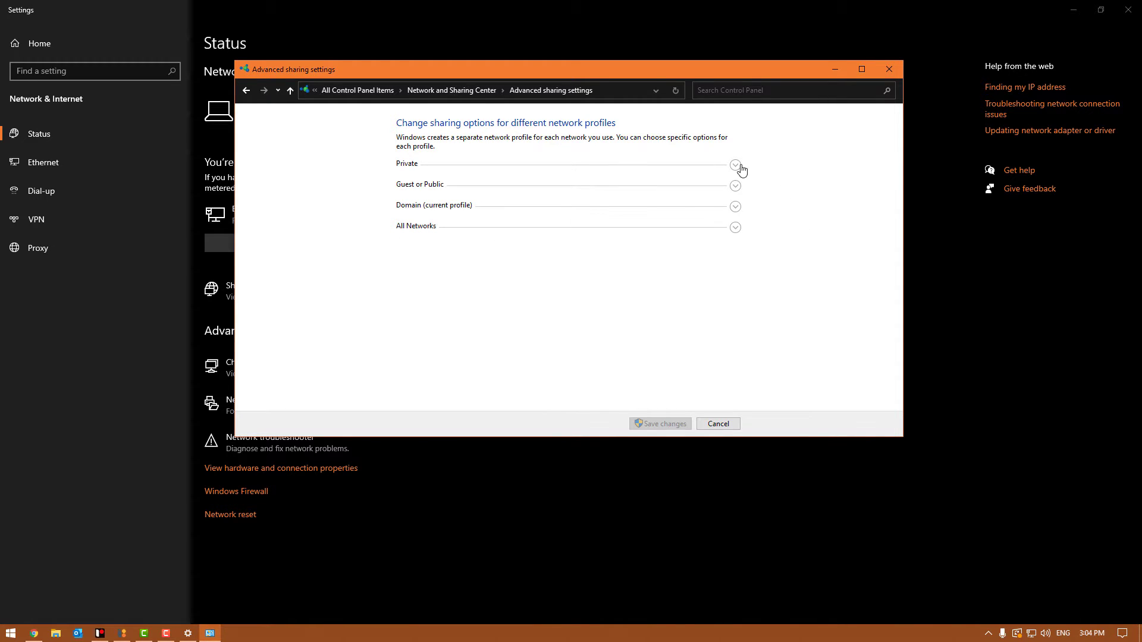
# Expand the Private profile showing network discovery and file and printer sharing on.
pyautogui.click(735, 164)
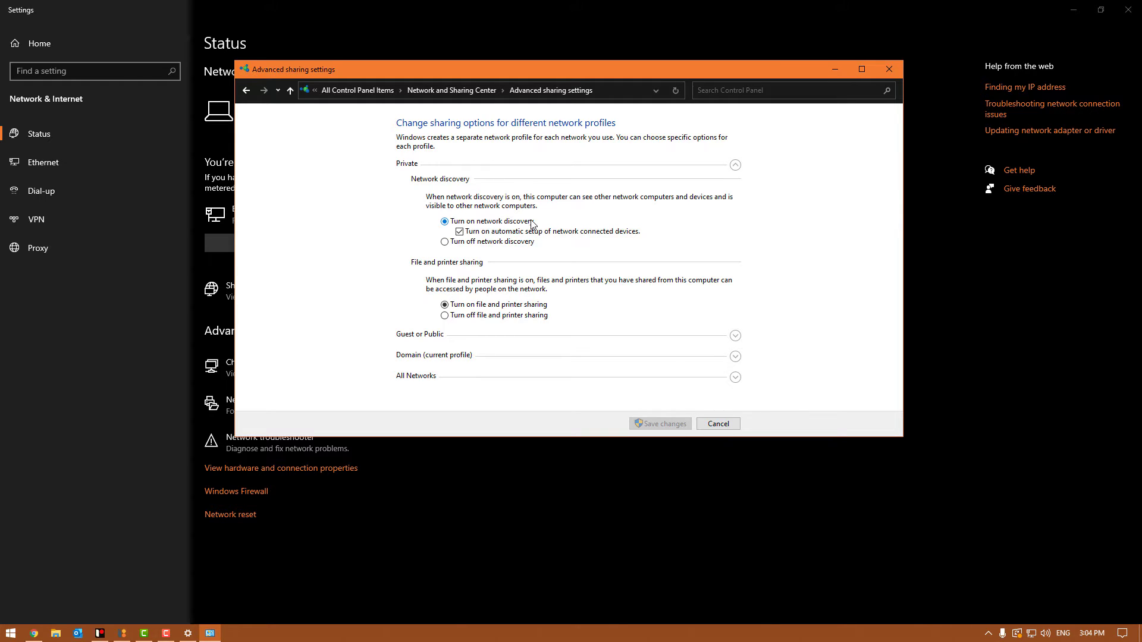
pyautogui.moveTo(694, 148)
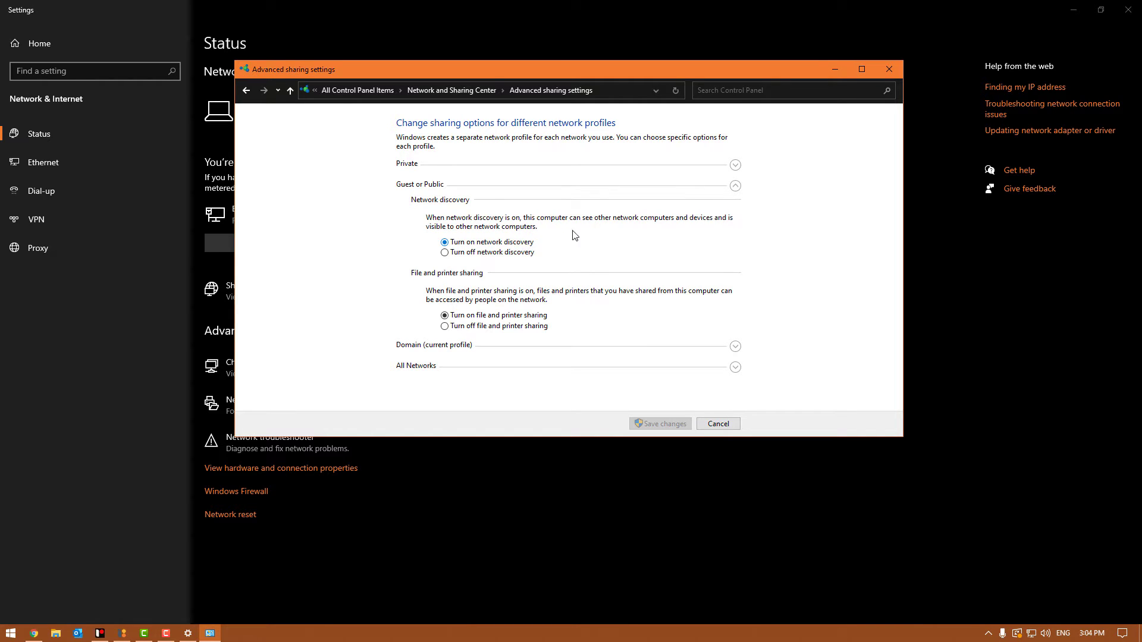
pyautogui.moveTo(745, 187)
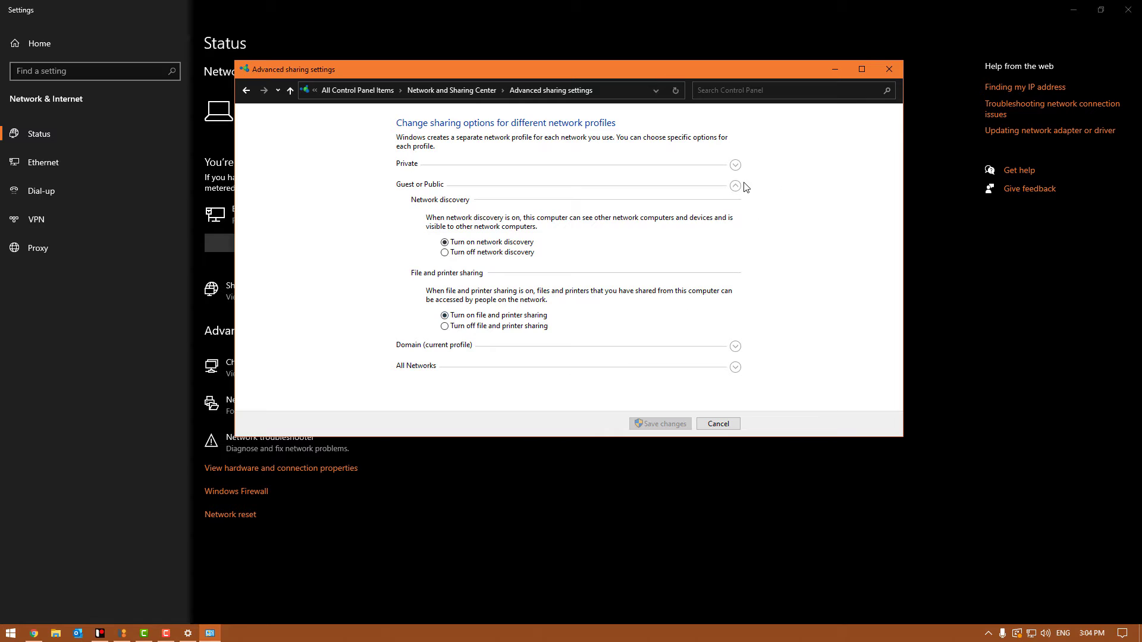
# Collapse Guest or Public and expand All Networks to review its sharing options.
pyautogui.click(735, 184)
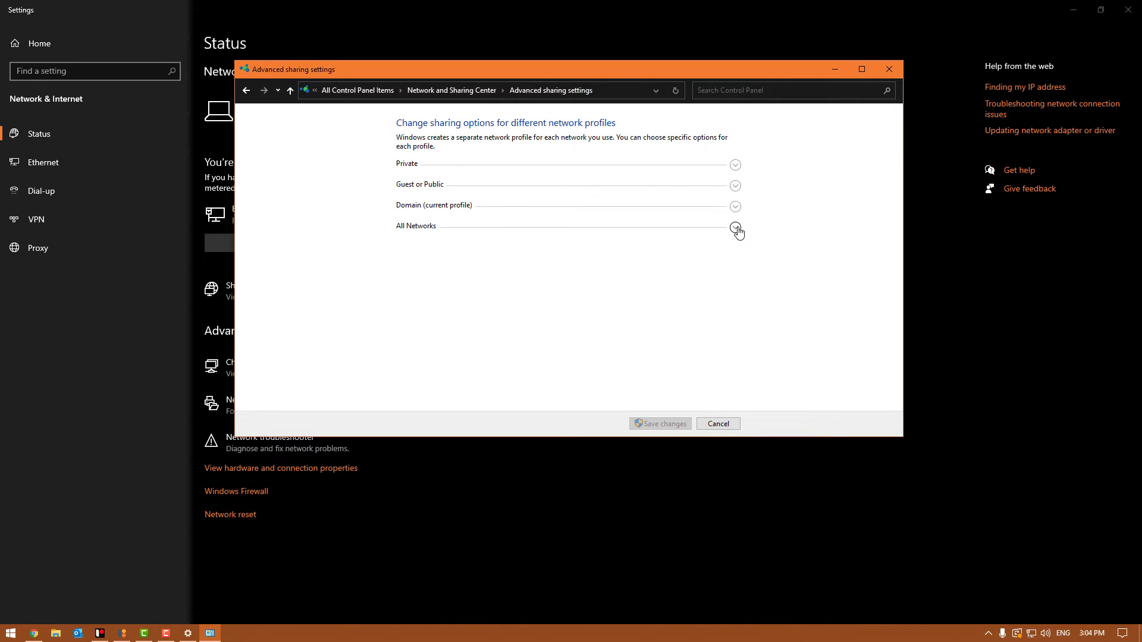
pyautogui.click(737, 226)
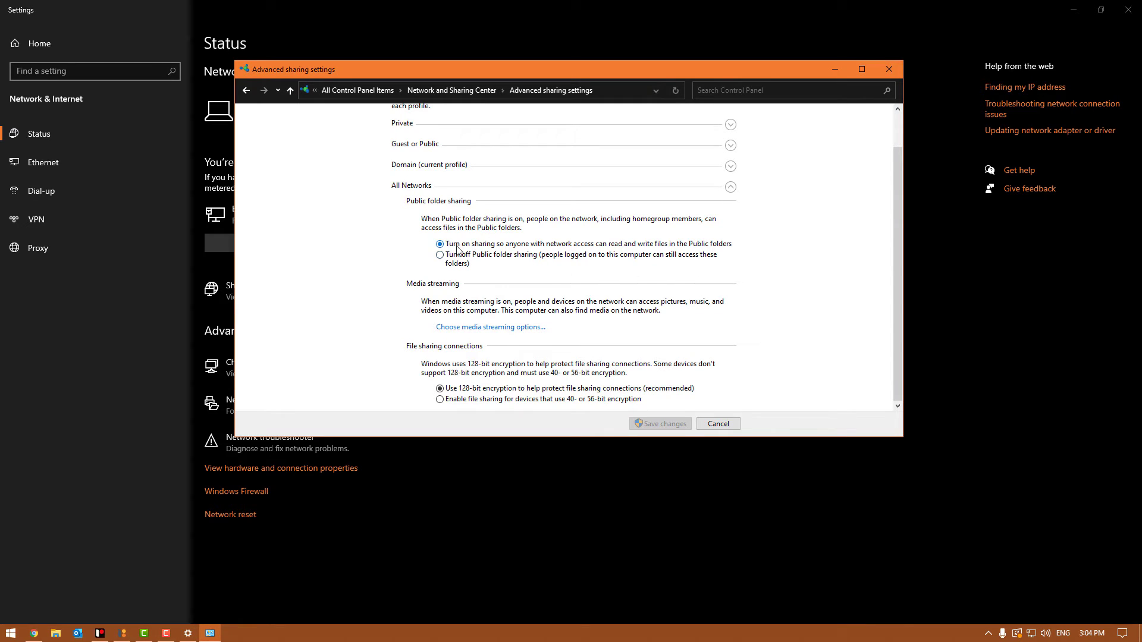
pyautogui.moveTo(769, 248)
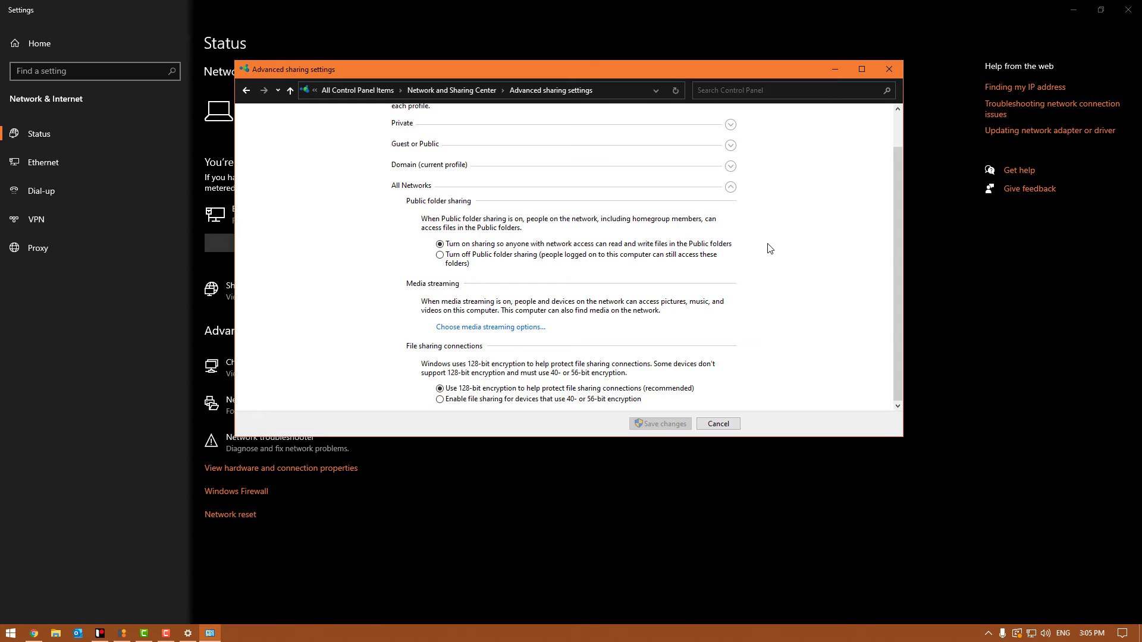
pyautogui.moveTo(475, 367)
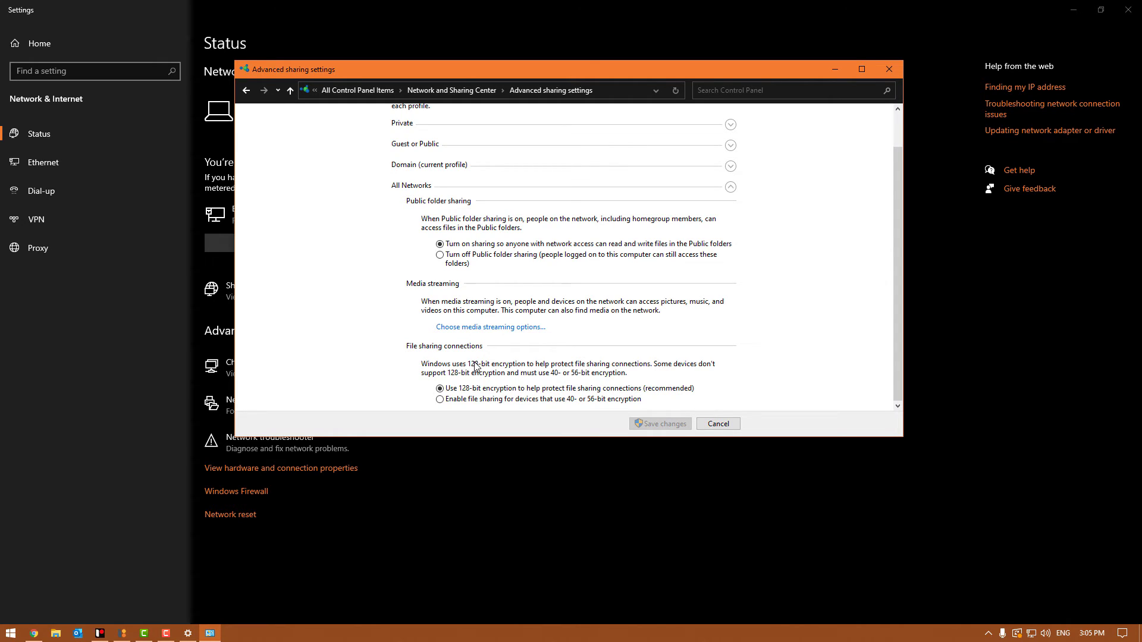
pyautogui.moveTo(651, 349)
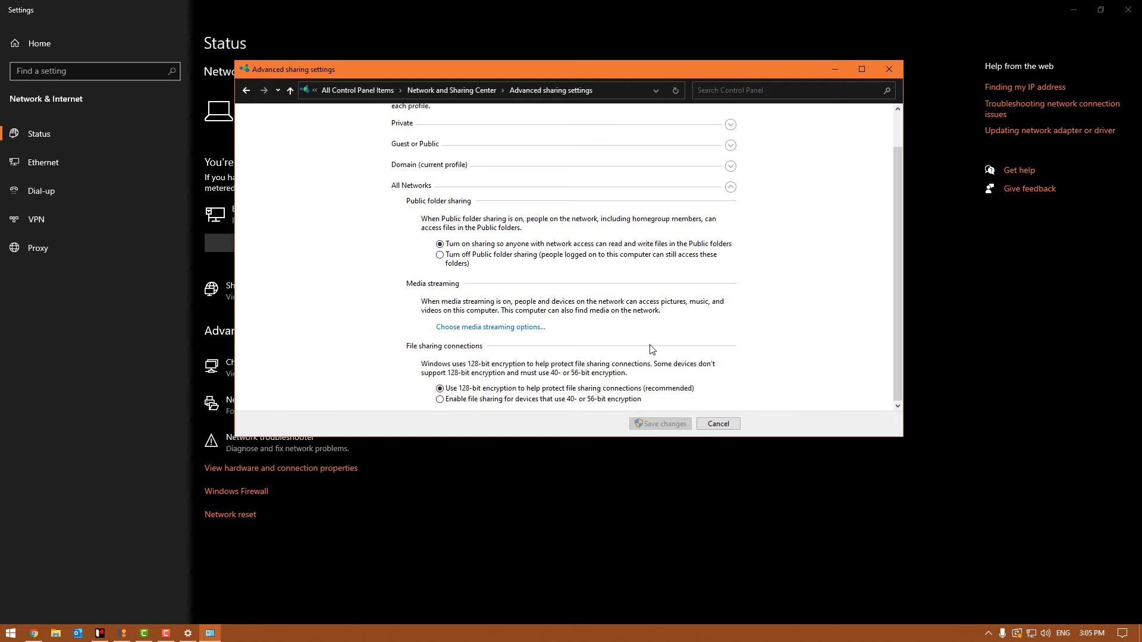
pyautogui.click(862, 69)
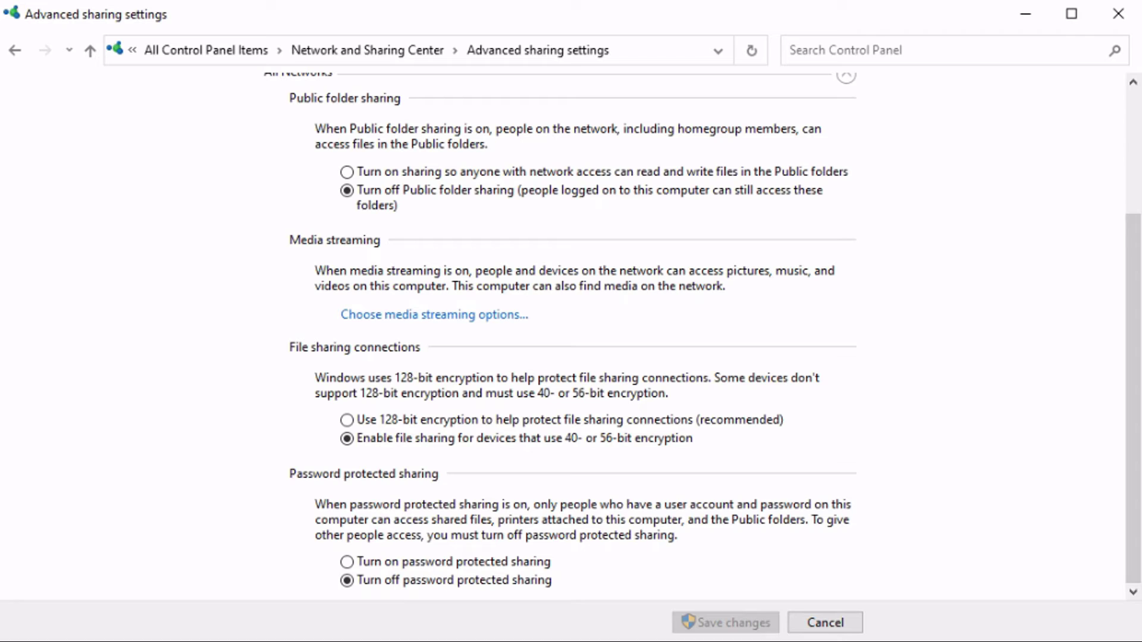